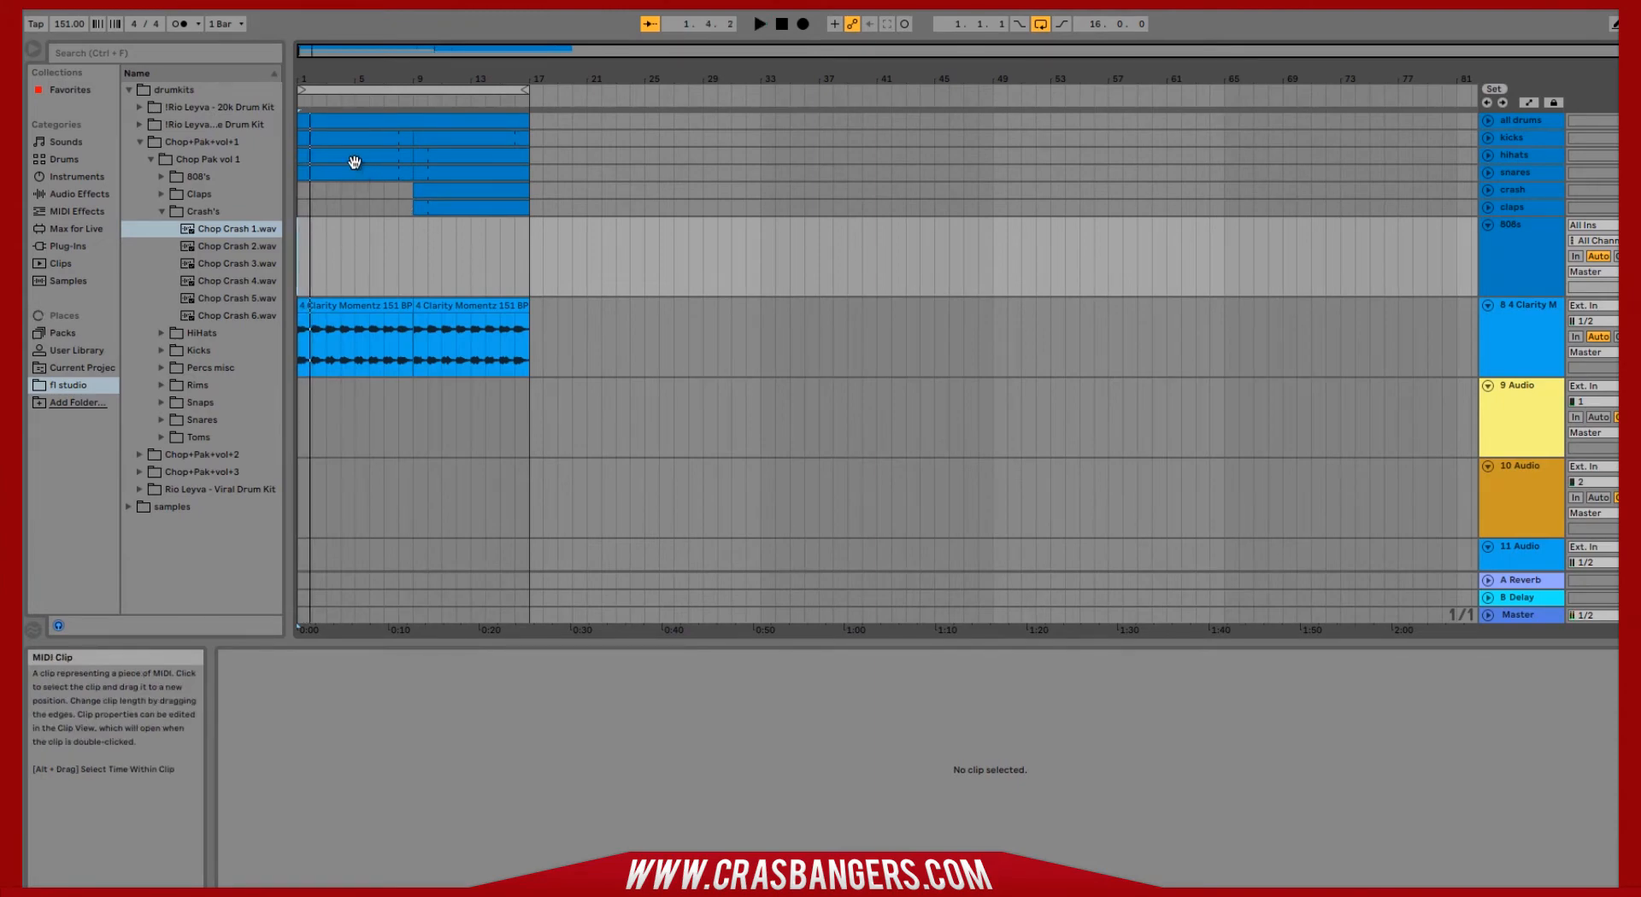
Open the hi-hat drum clip in the MIDI Note Editor
double_click(345, 156)
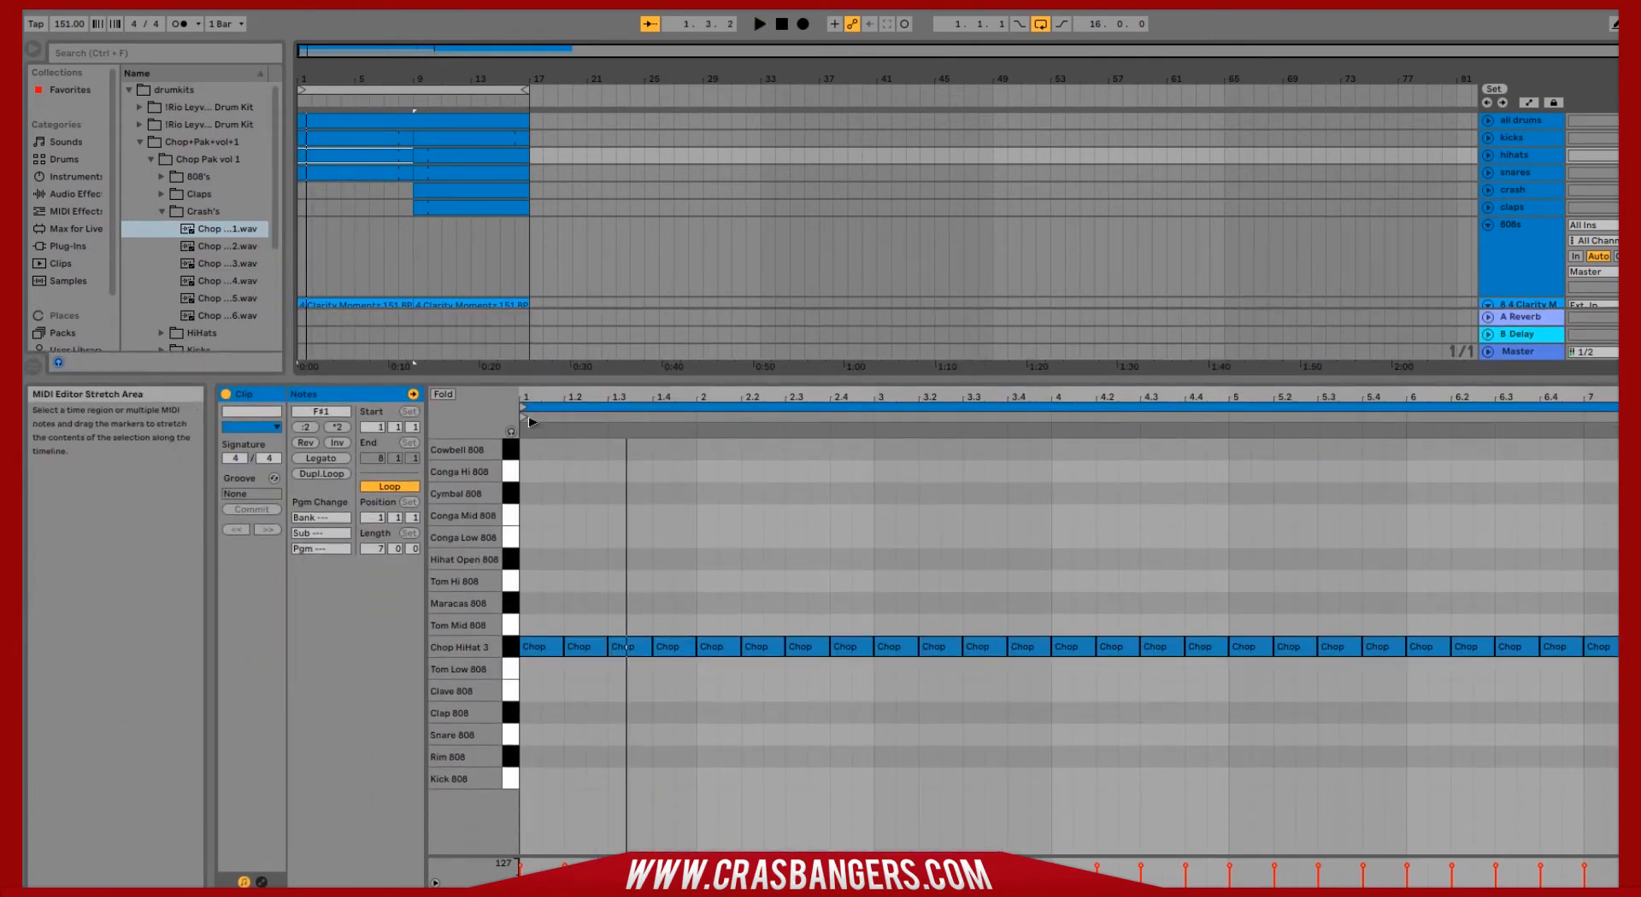
Shorten several hi-hat notes and draw a fast roll of short hits on the Chop Hihat 3 lane
click(759, 22)
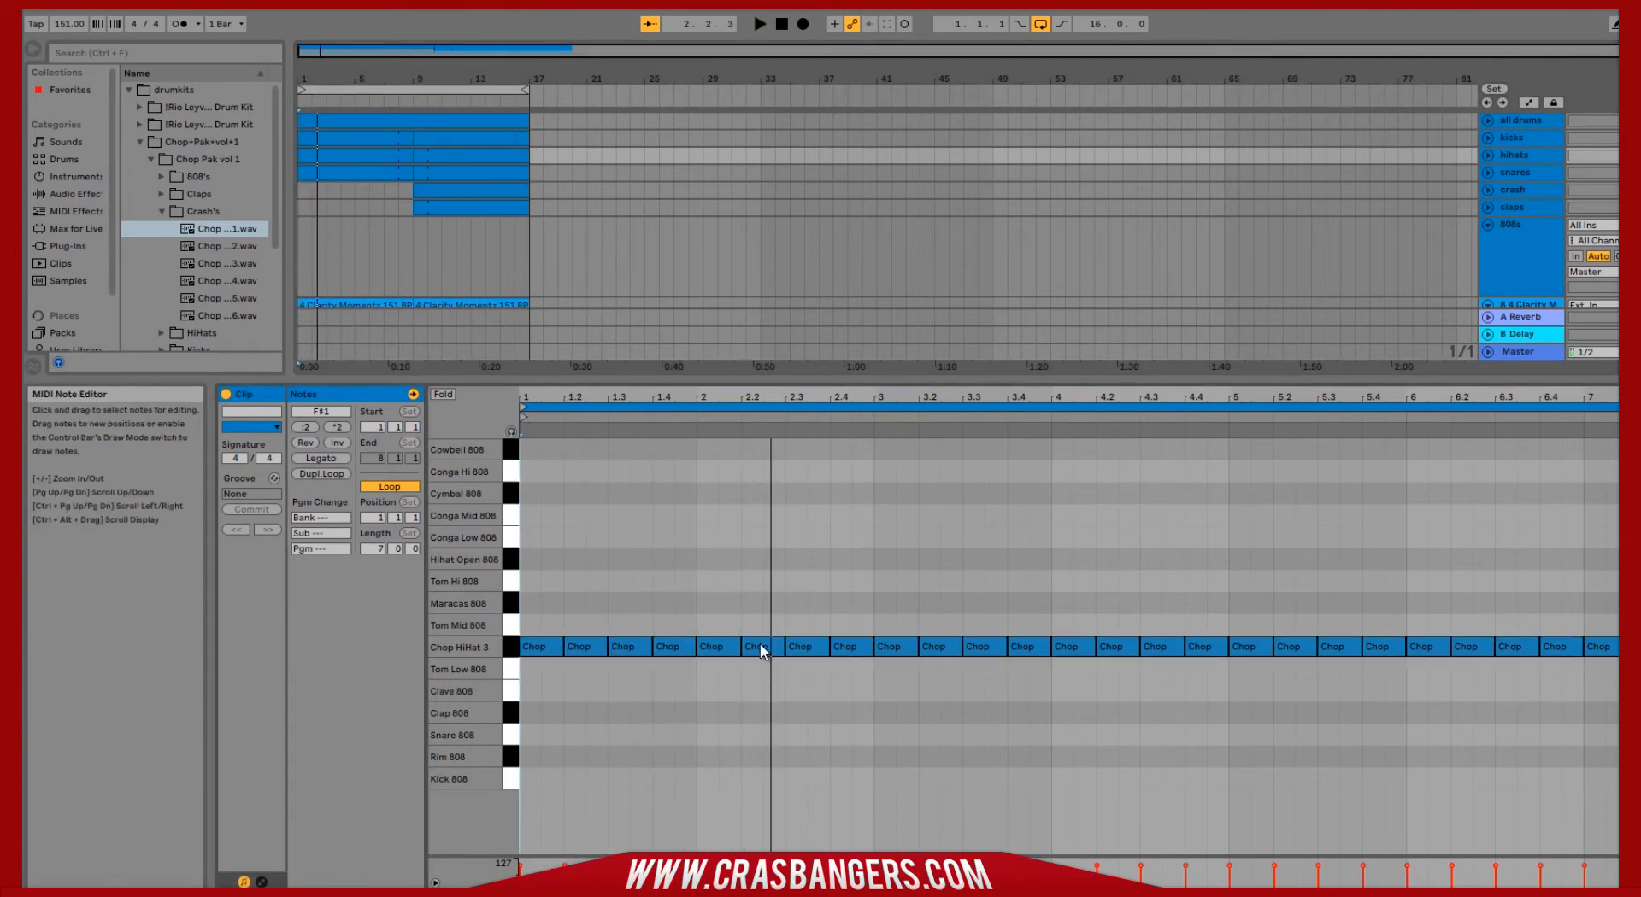
click(772, 646)
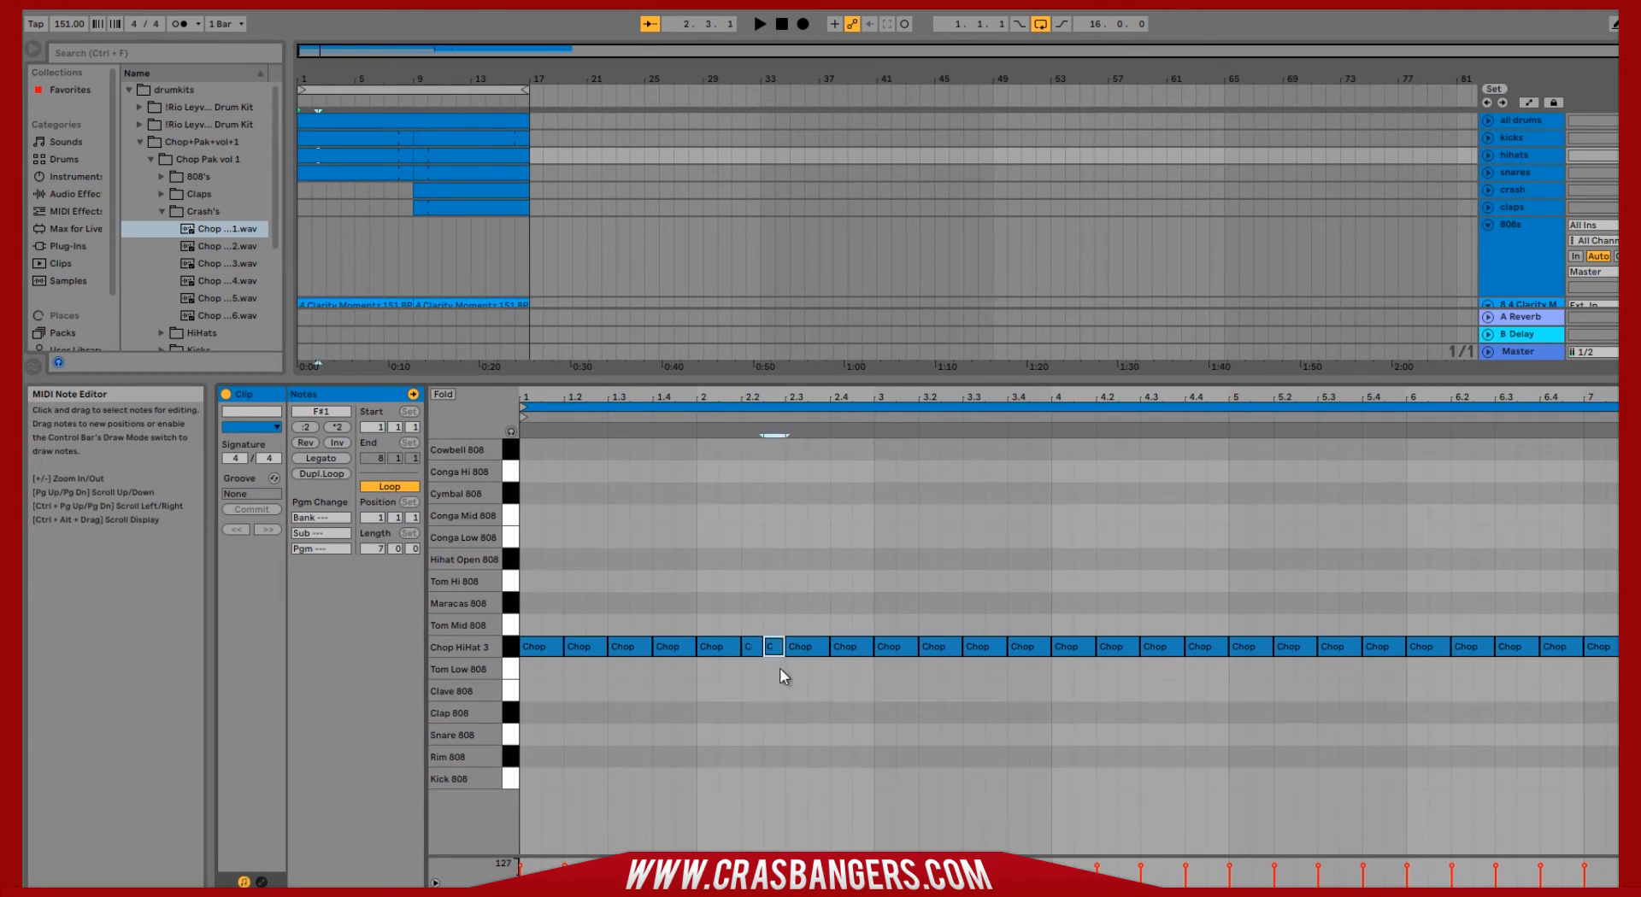
click(759, 22)
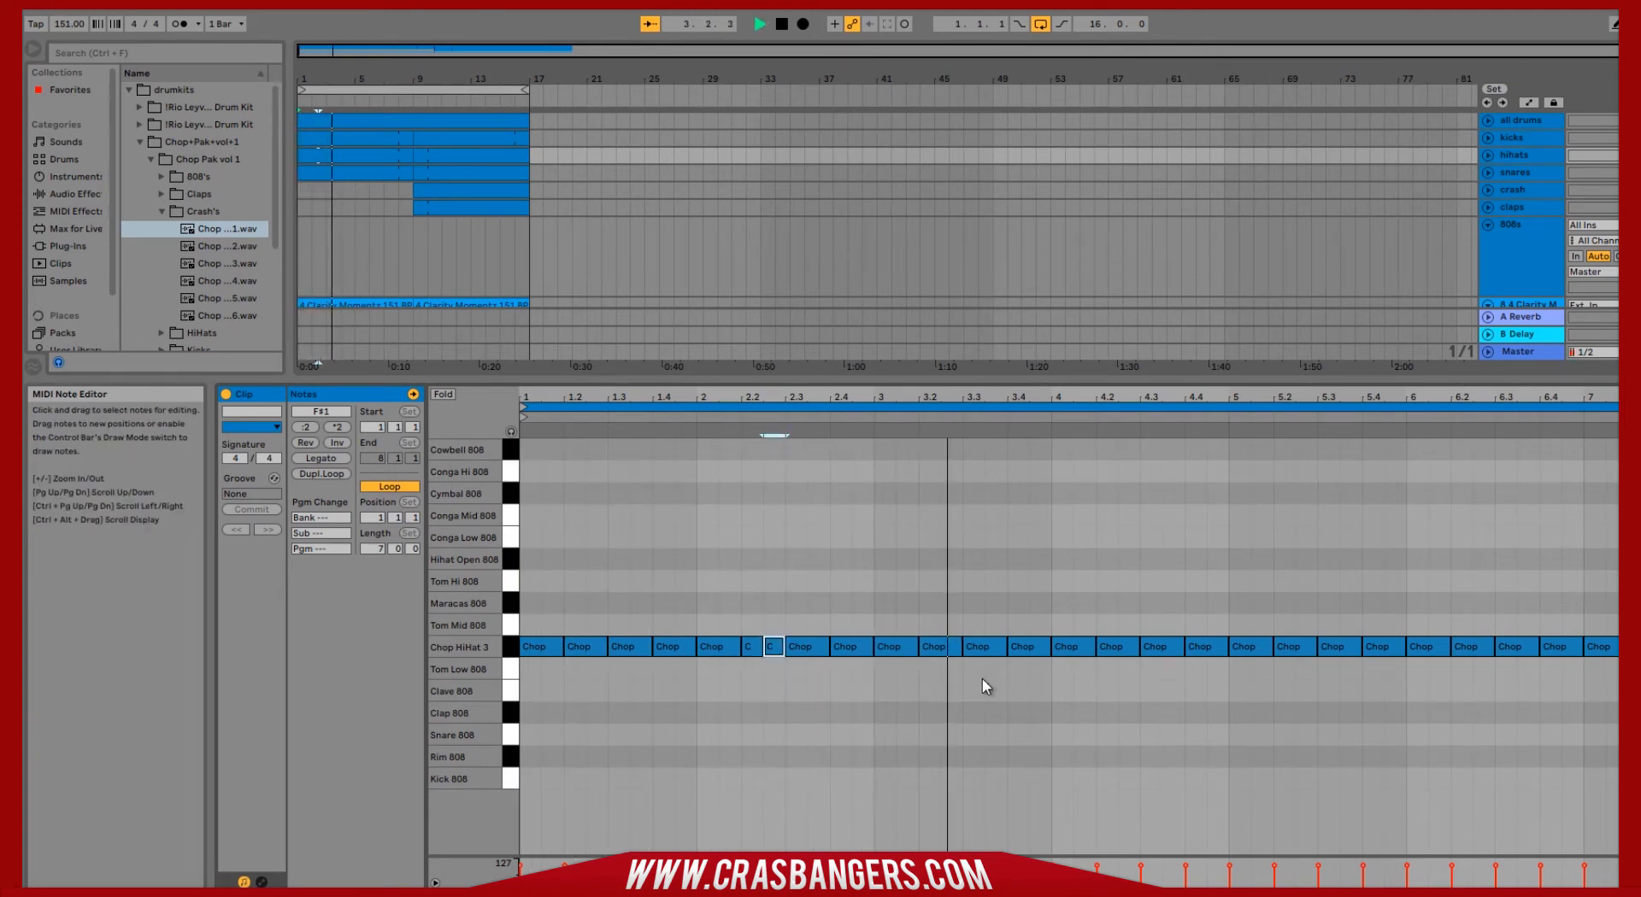
click(978, 646)
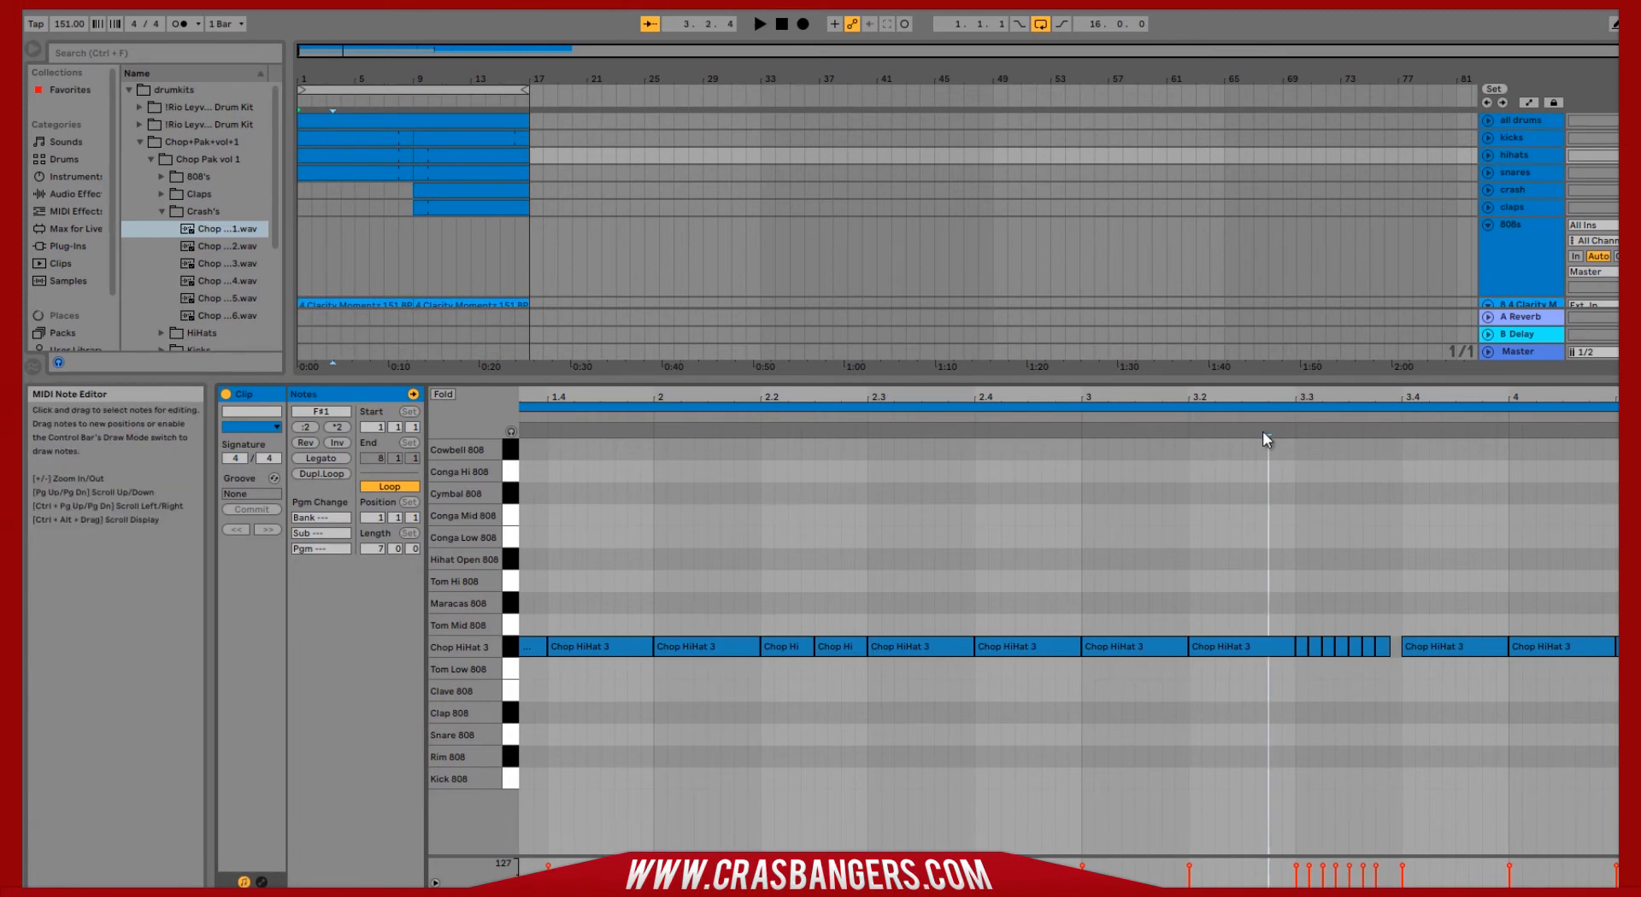
click(761, 22)
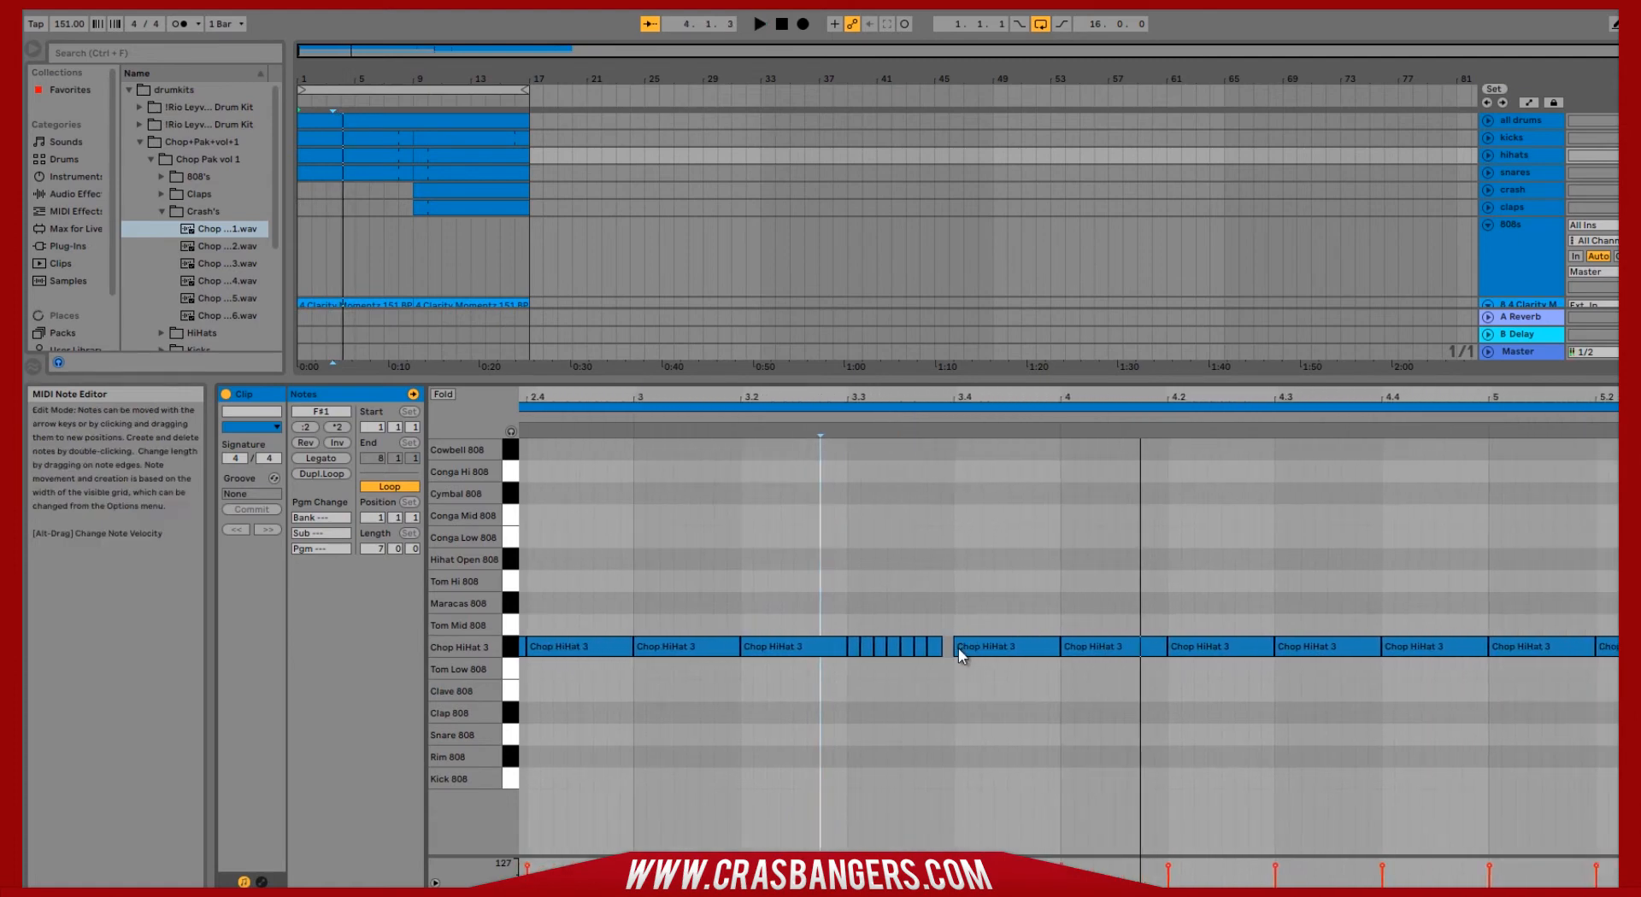
click(935, 646)
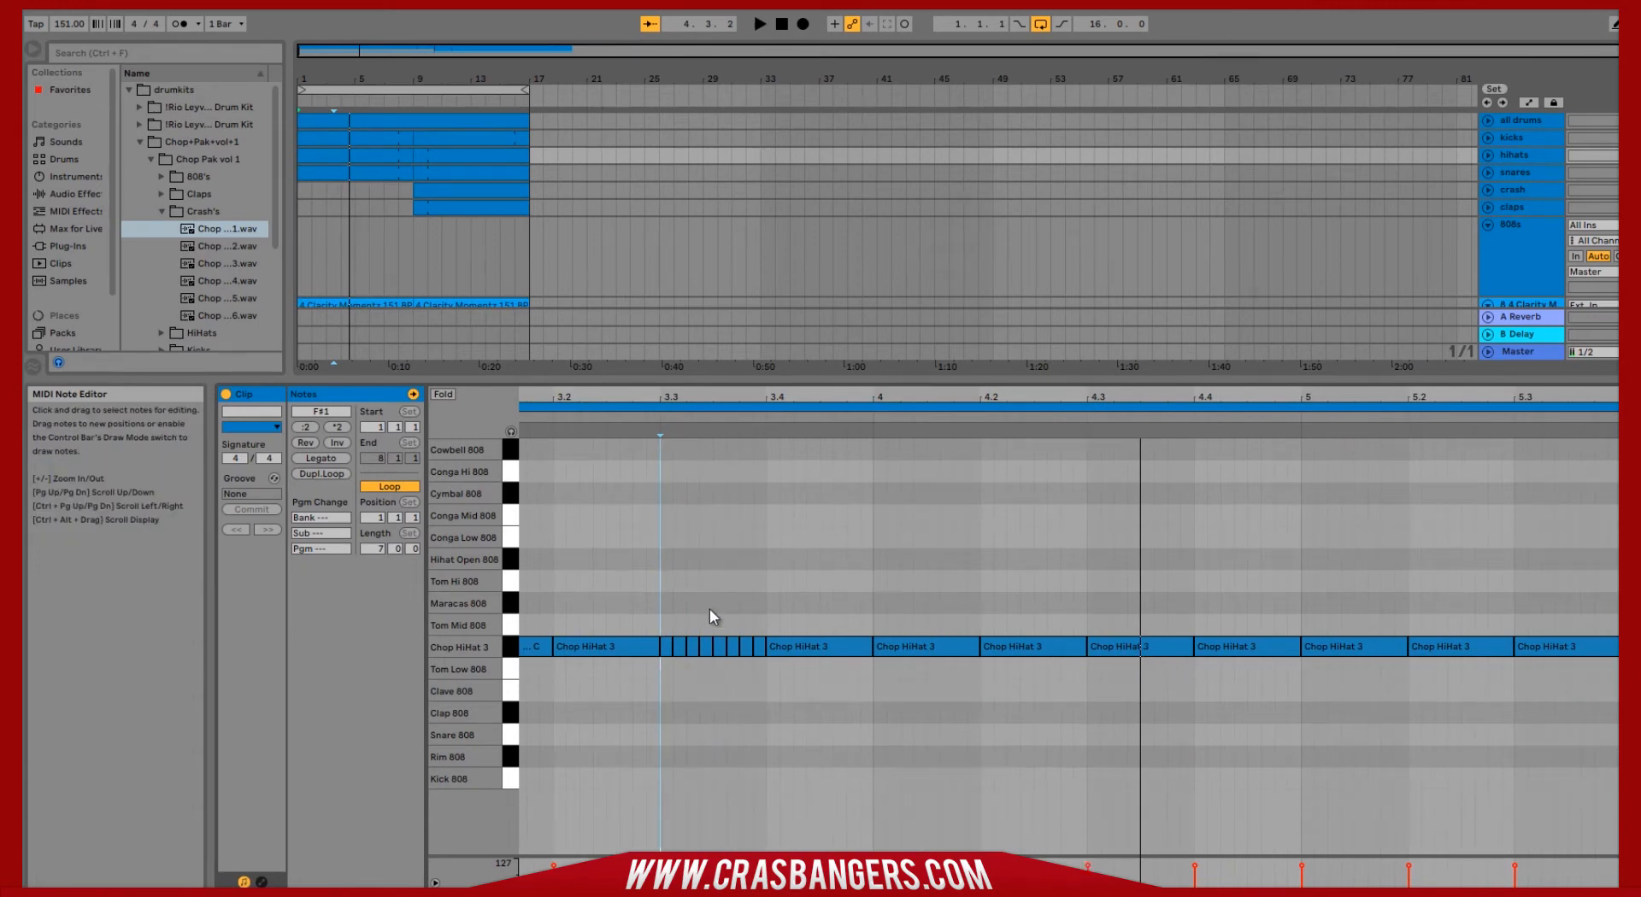
Select the hi-hat notes containing the roll and duplicate them into the following bars
drag(655, 627, 764, 685)
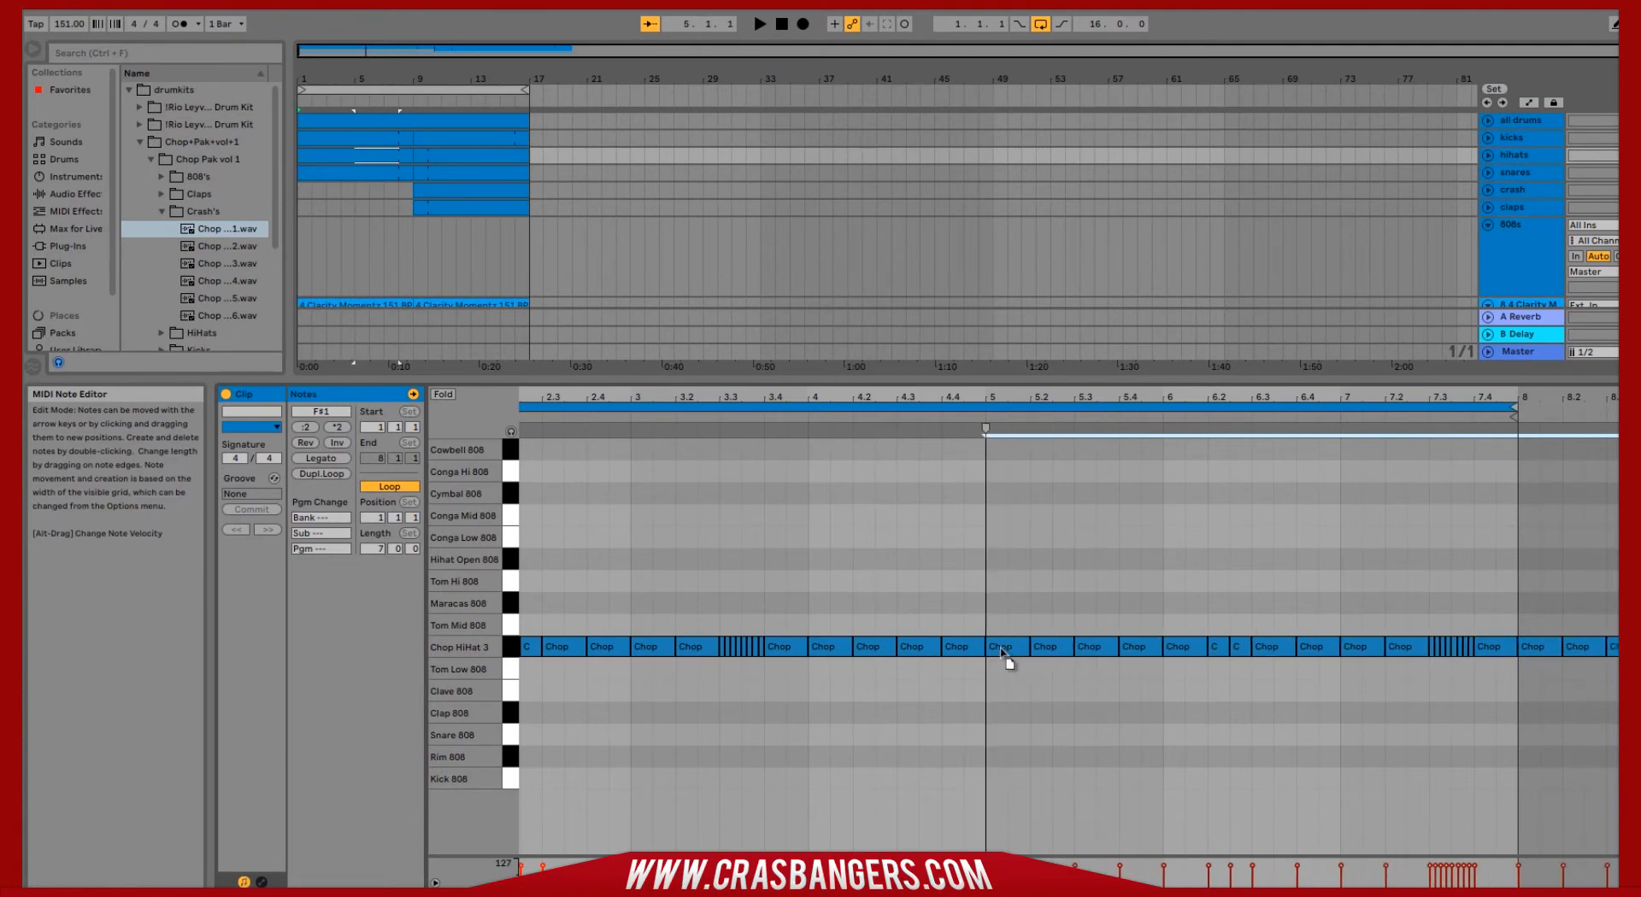
right_click(1002, 653)
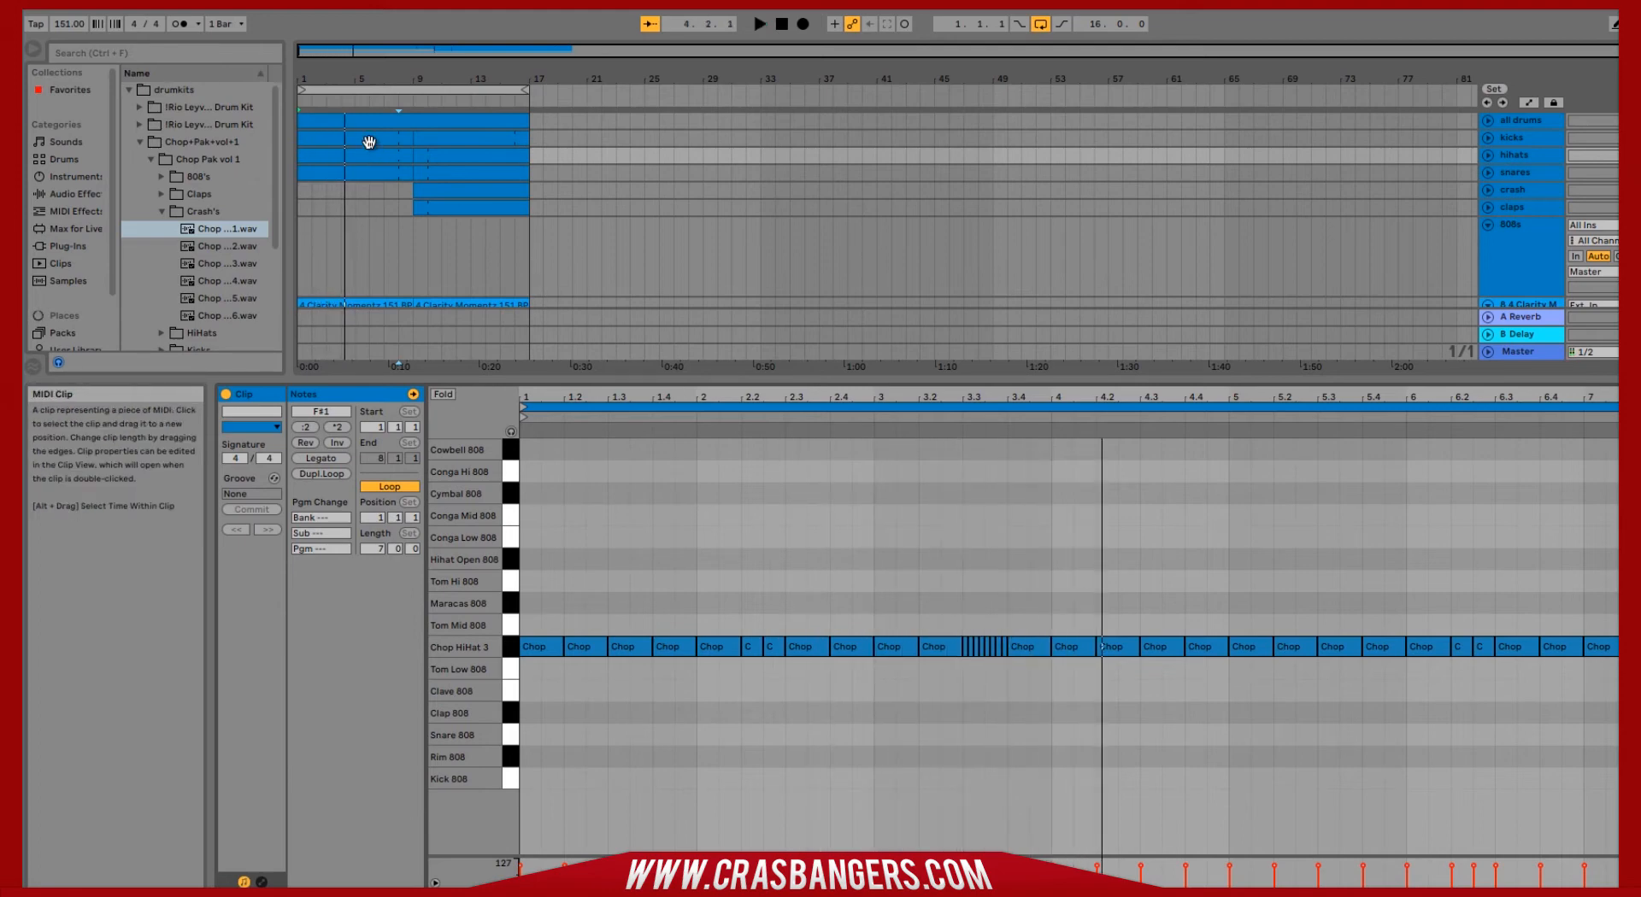
Open the snare clip in the MIDI Note Editor
click(800, 22)
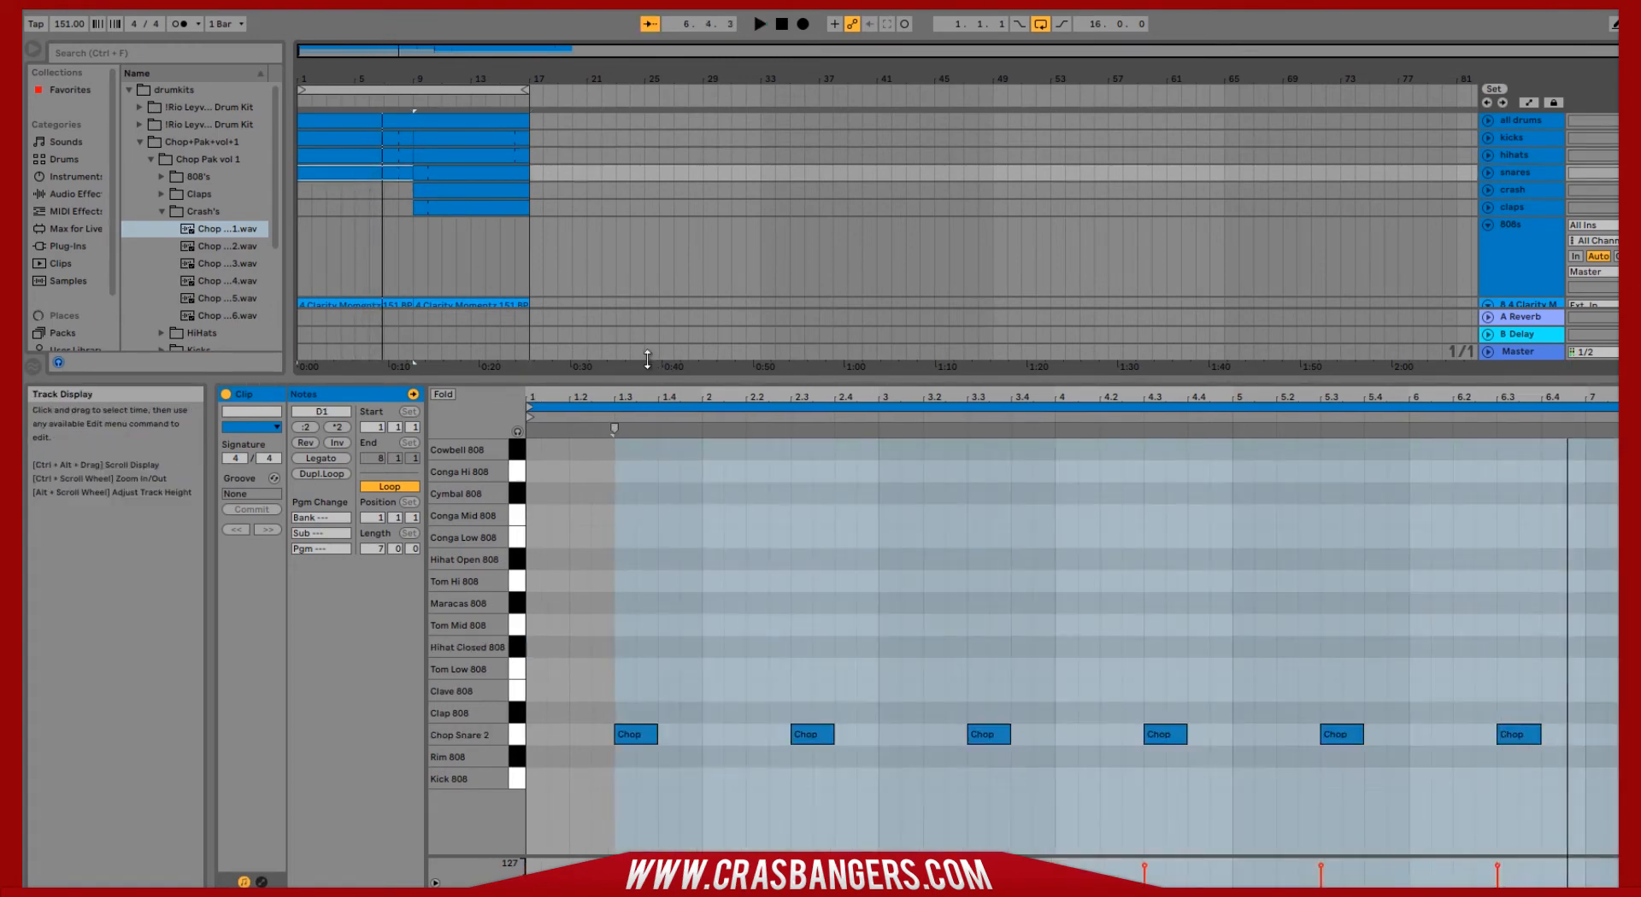
Add a short extra snare hit near bar 2 and return to the arrangement
click(760, 24)
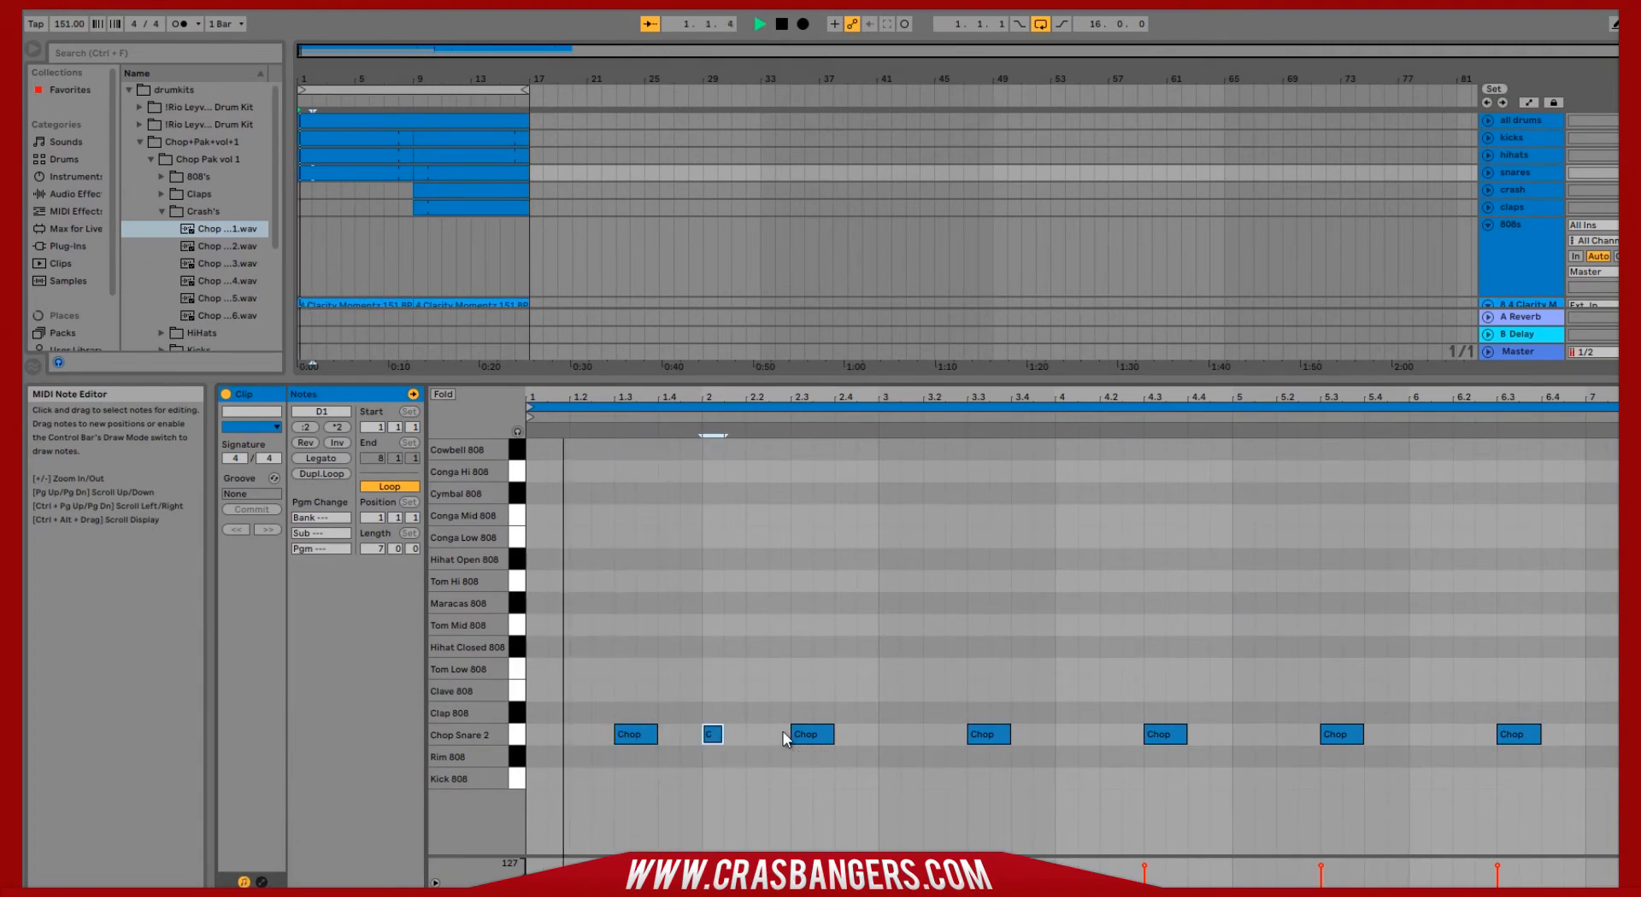
click(761, 22)
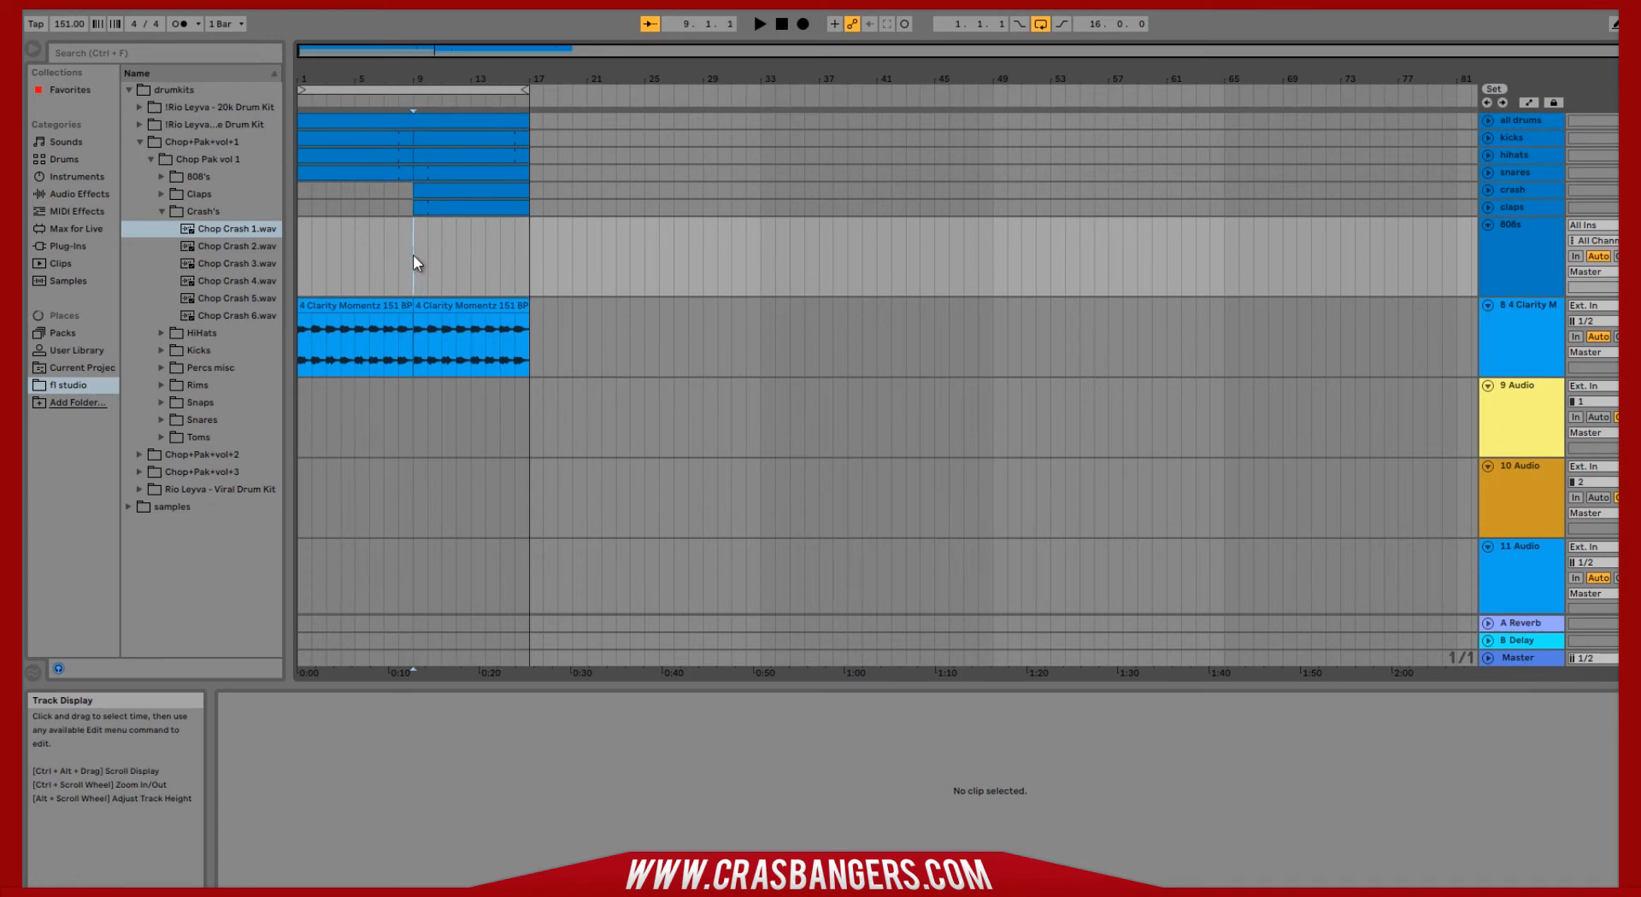
Browse the 808's folder of Chop Pak vol 1 and preview the Chop 808 samples for the Maracas pad
right_click(414, 261)
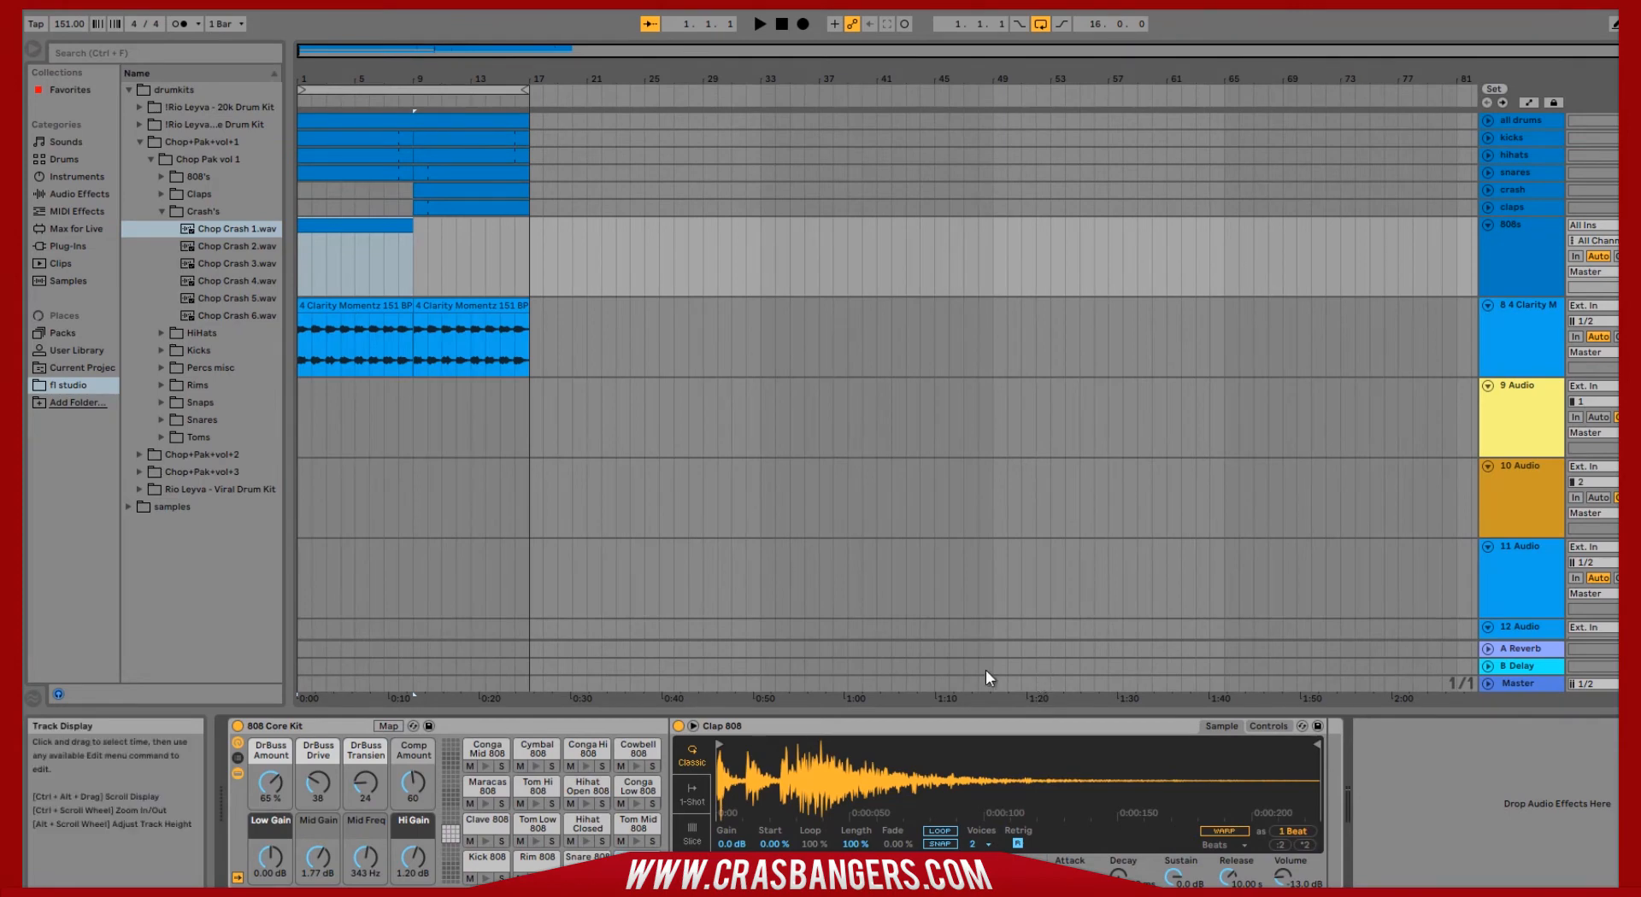
click(162, 176)
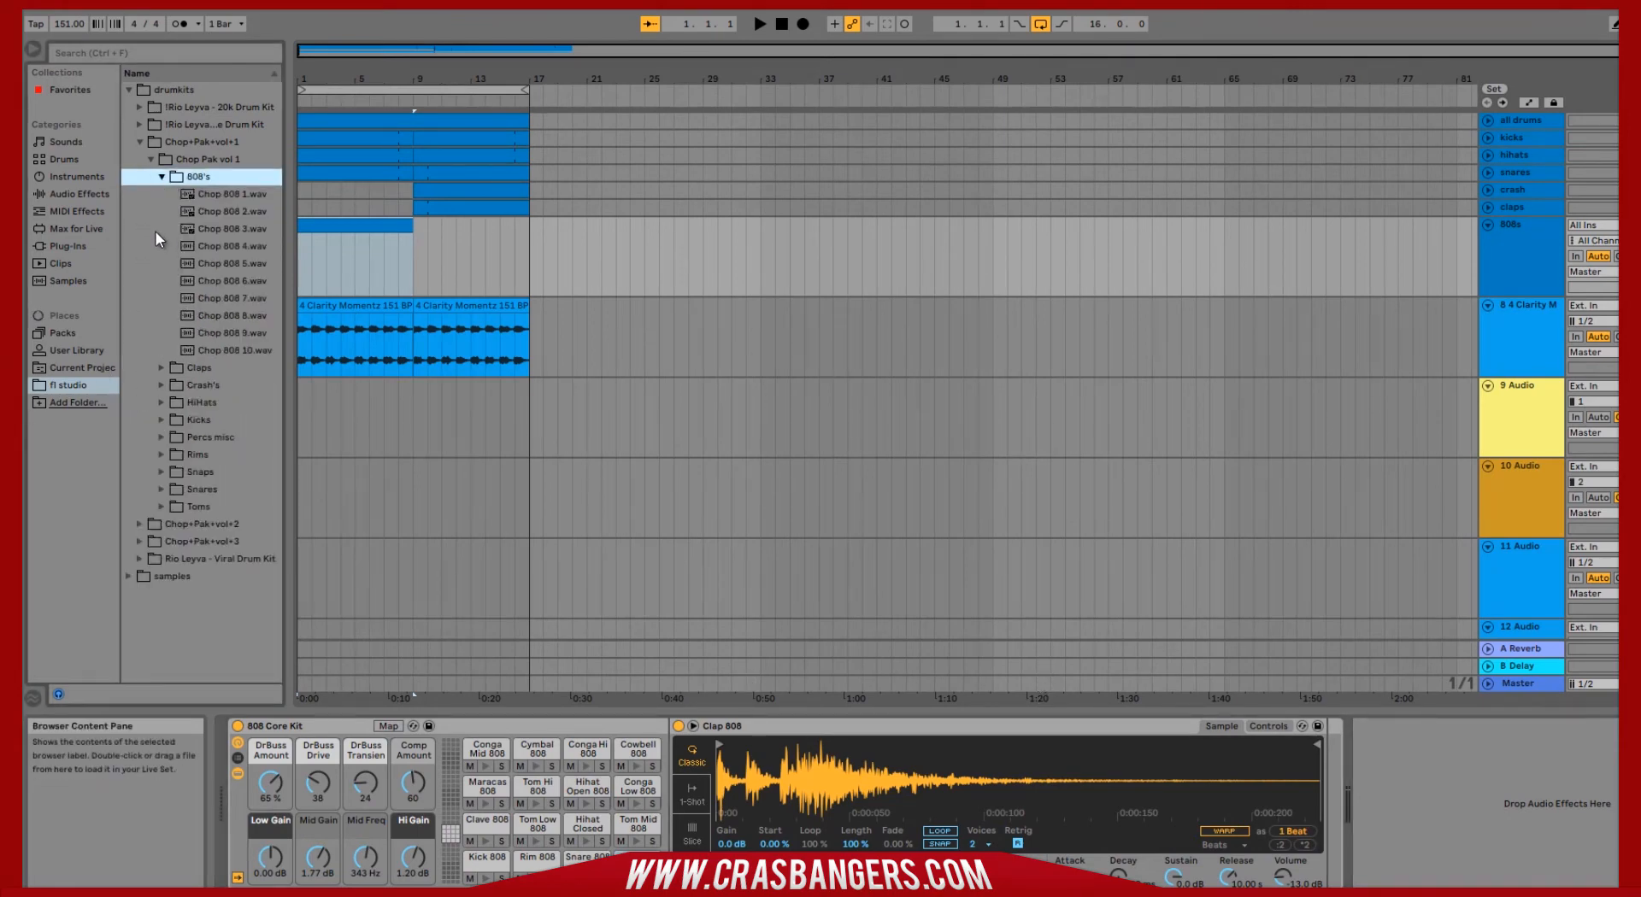
click(227, 210)
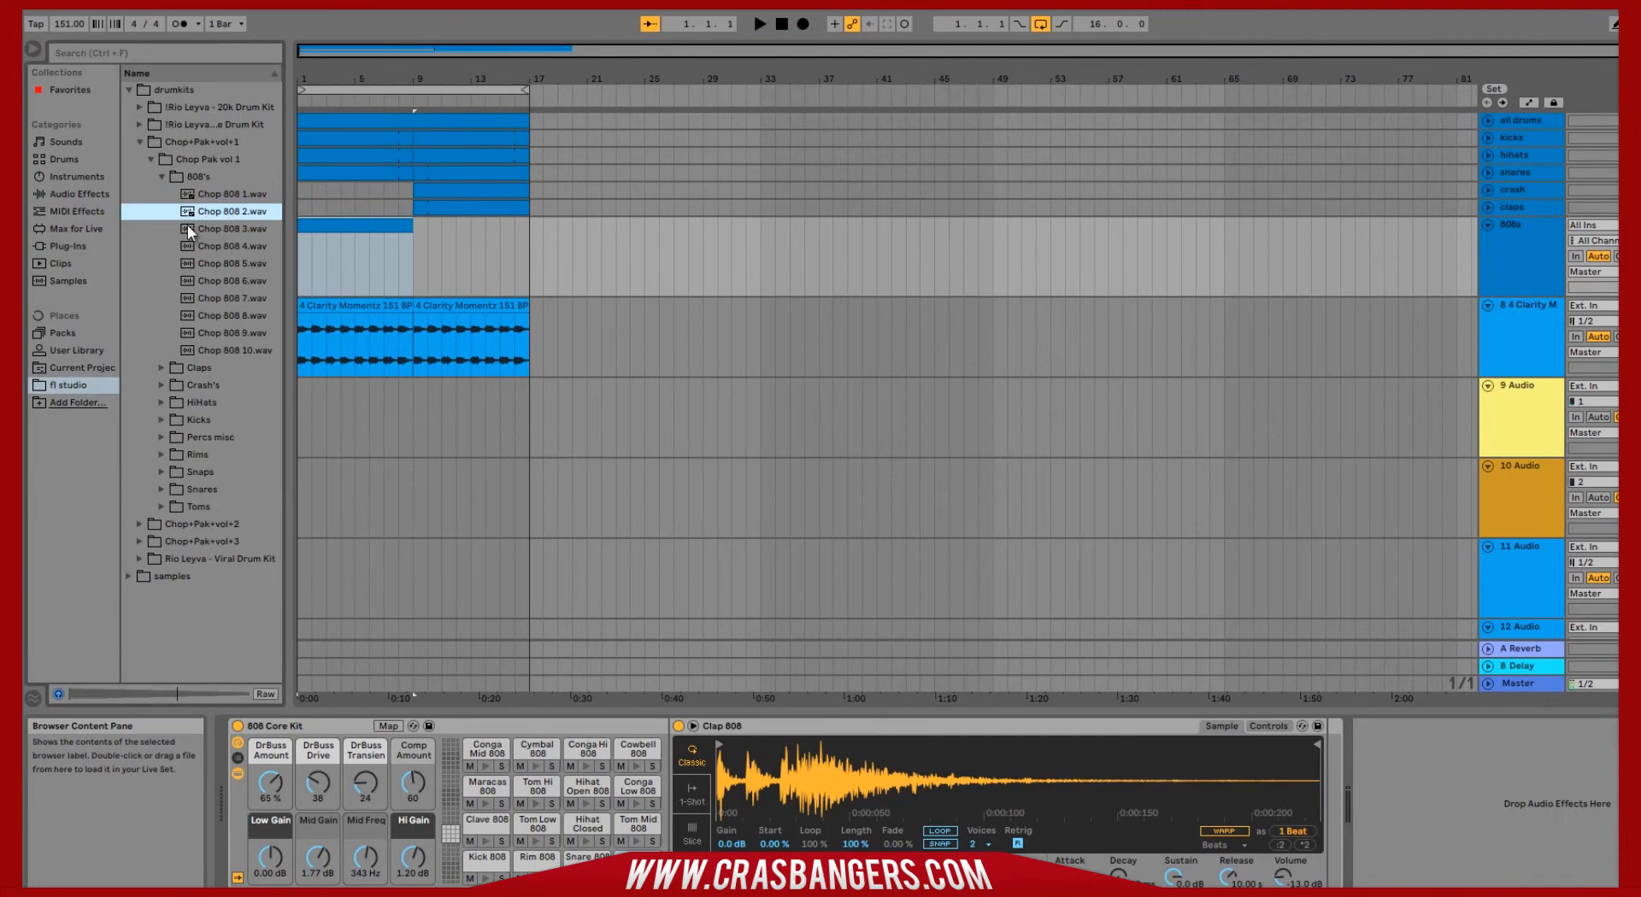
click(226, 193)
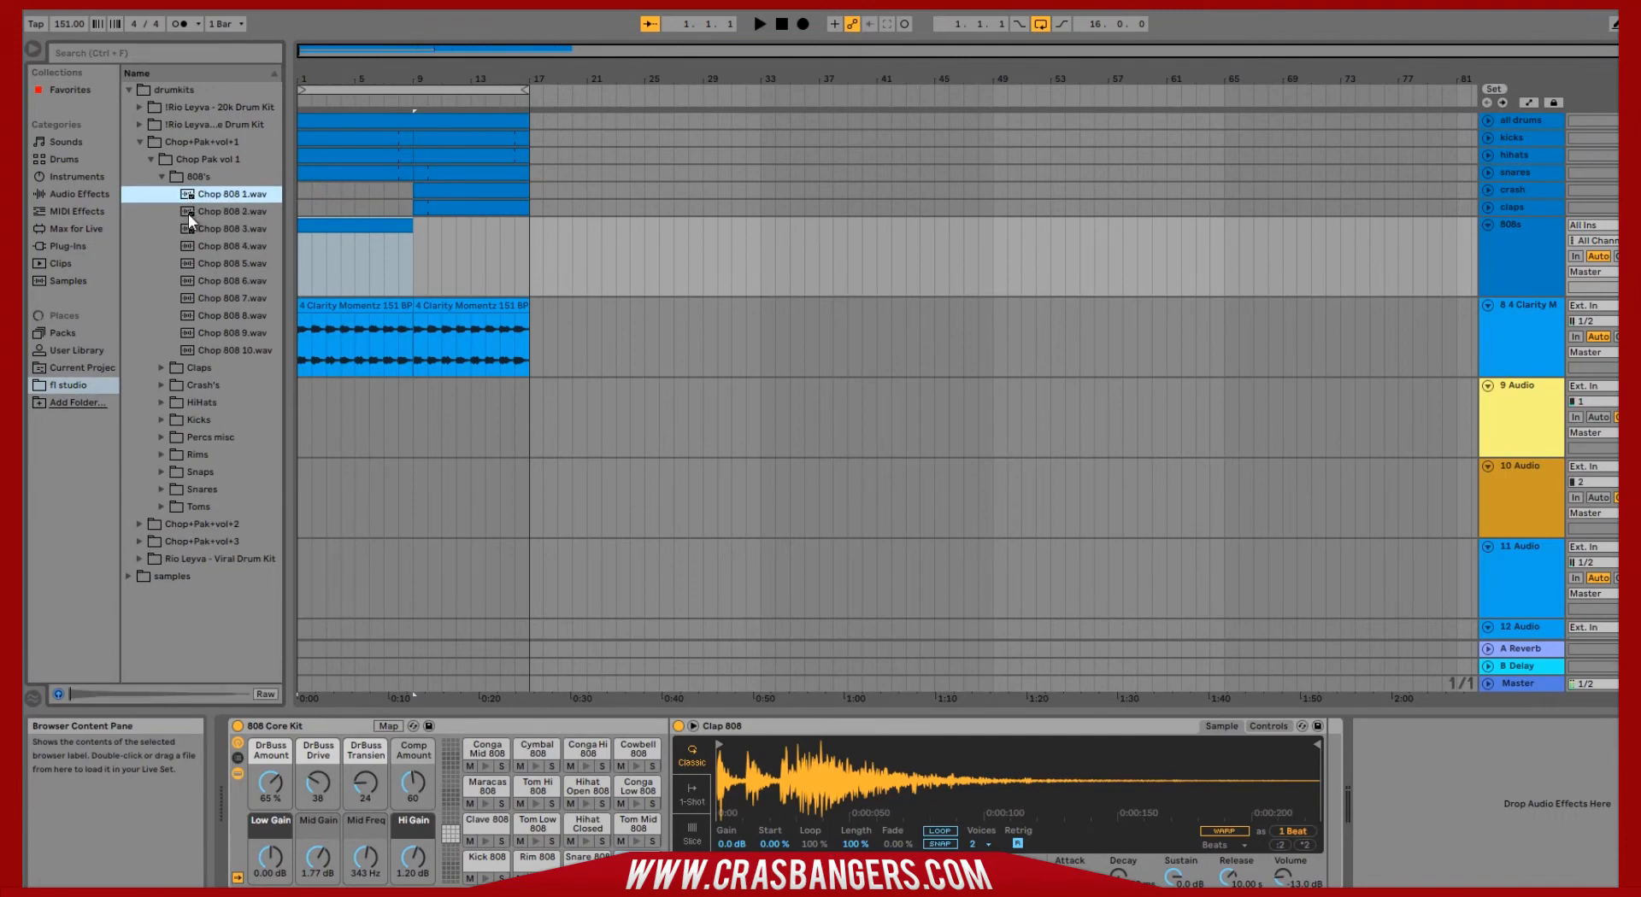
click(227, 211)
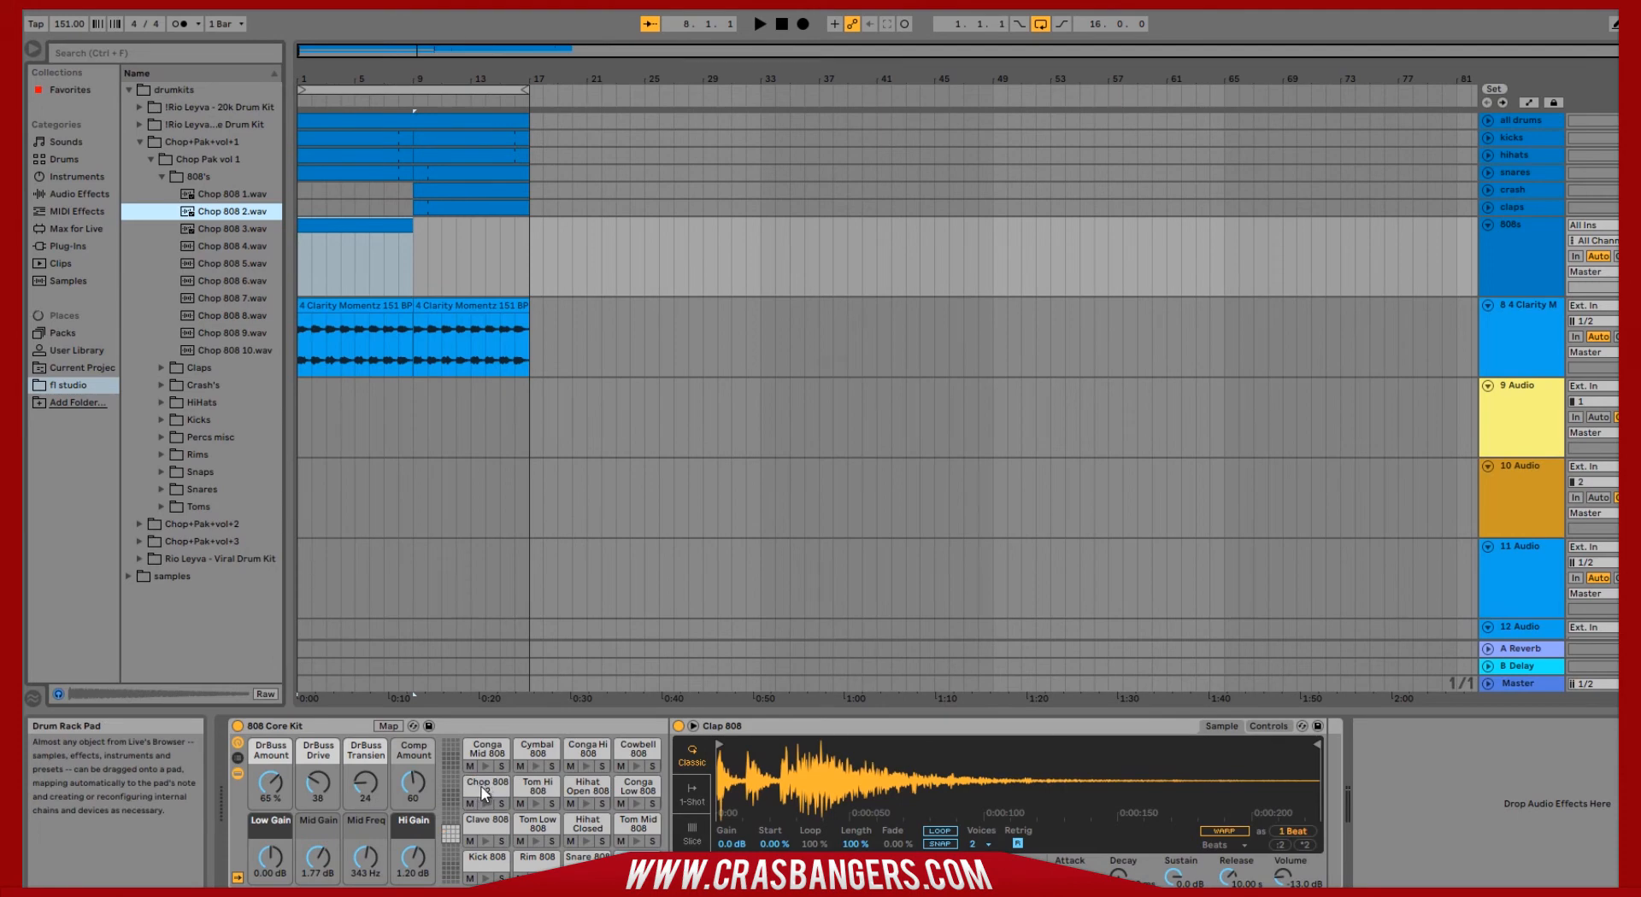
mouse_move(344, 142)
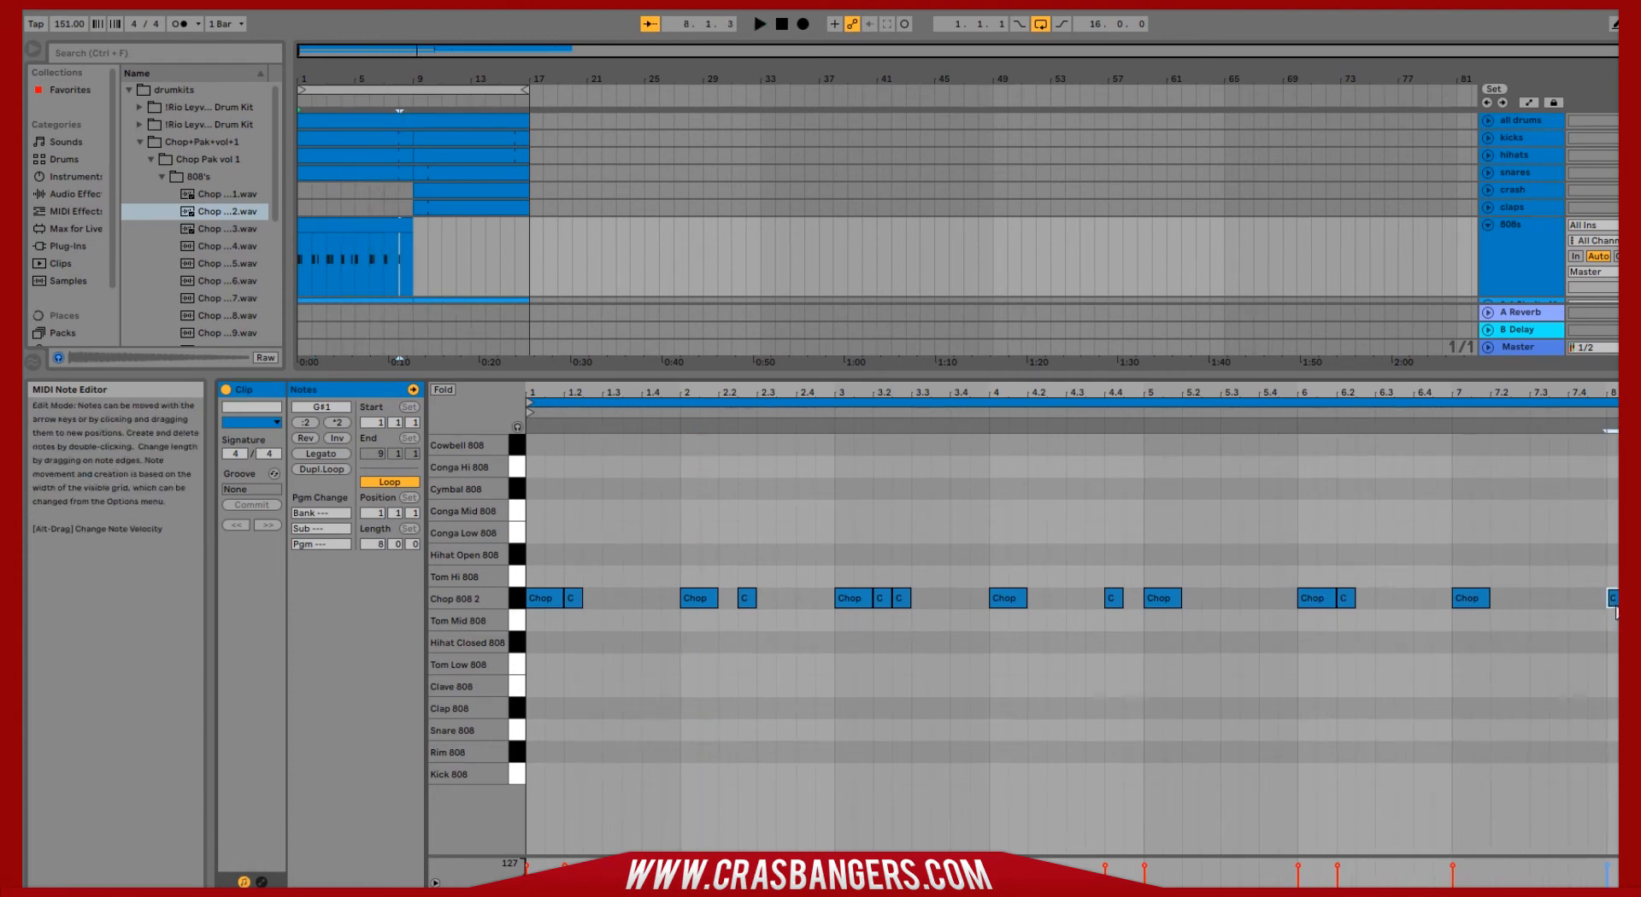
Stretch each Chop 808 2 note so it sustains until the next hit
click(760, 23)
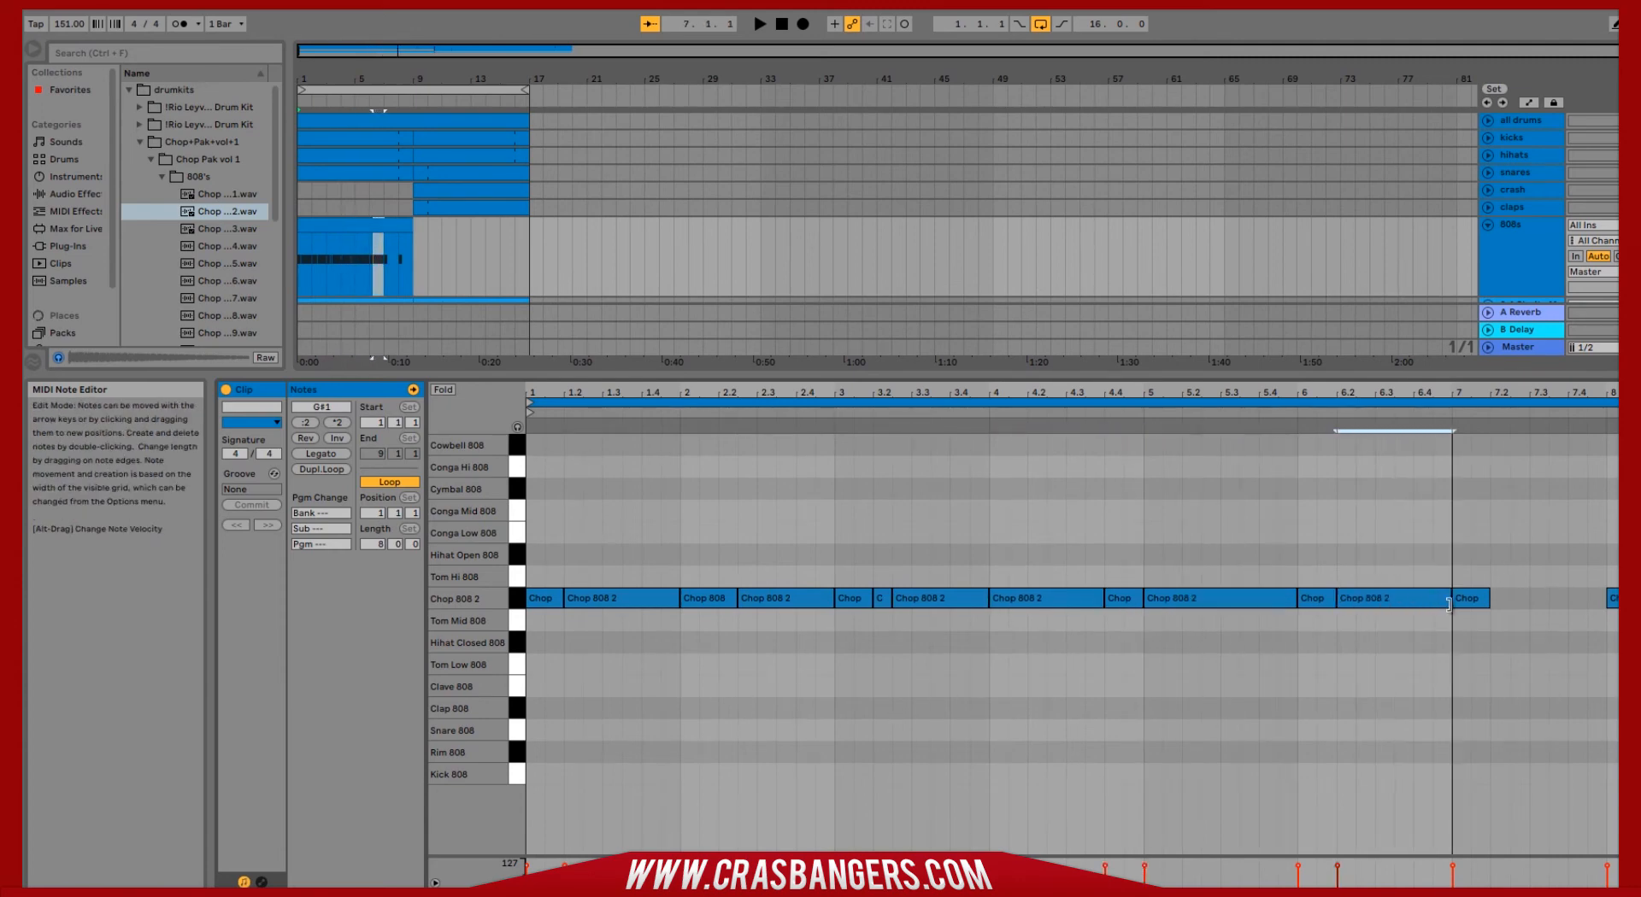
click(1523, 599)
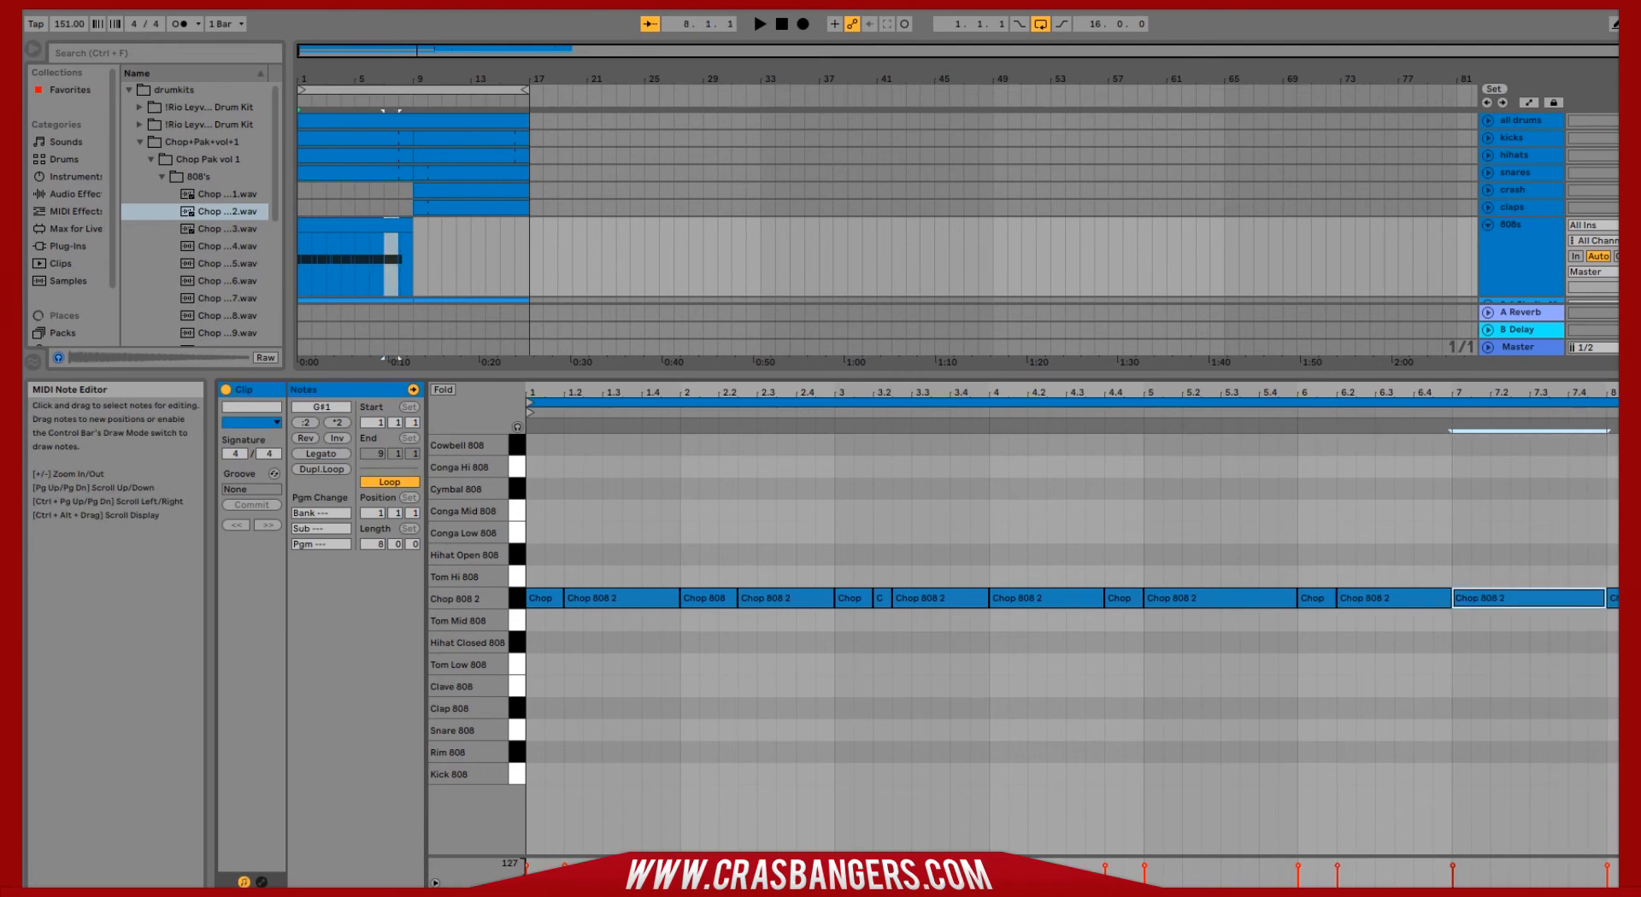
click(759, 22)
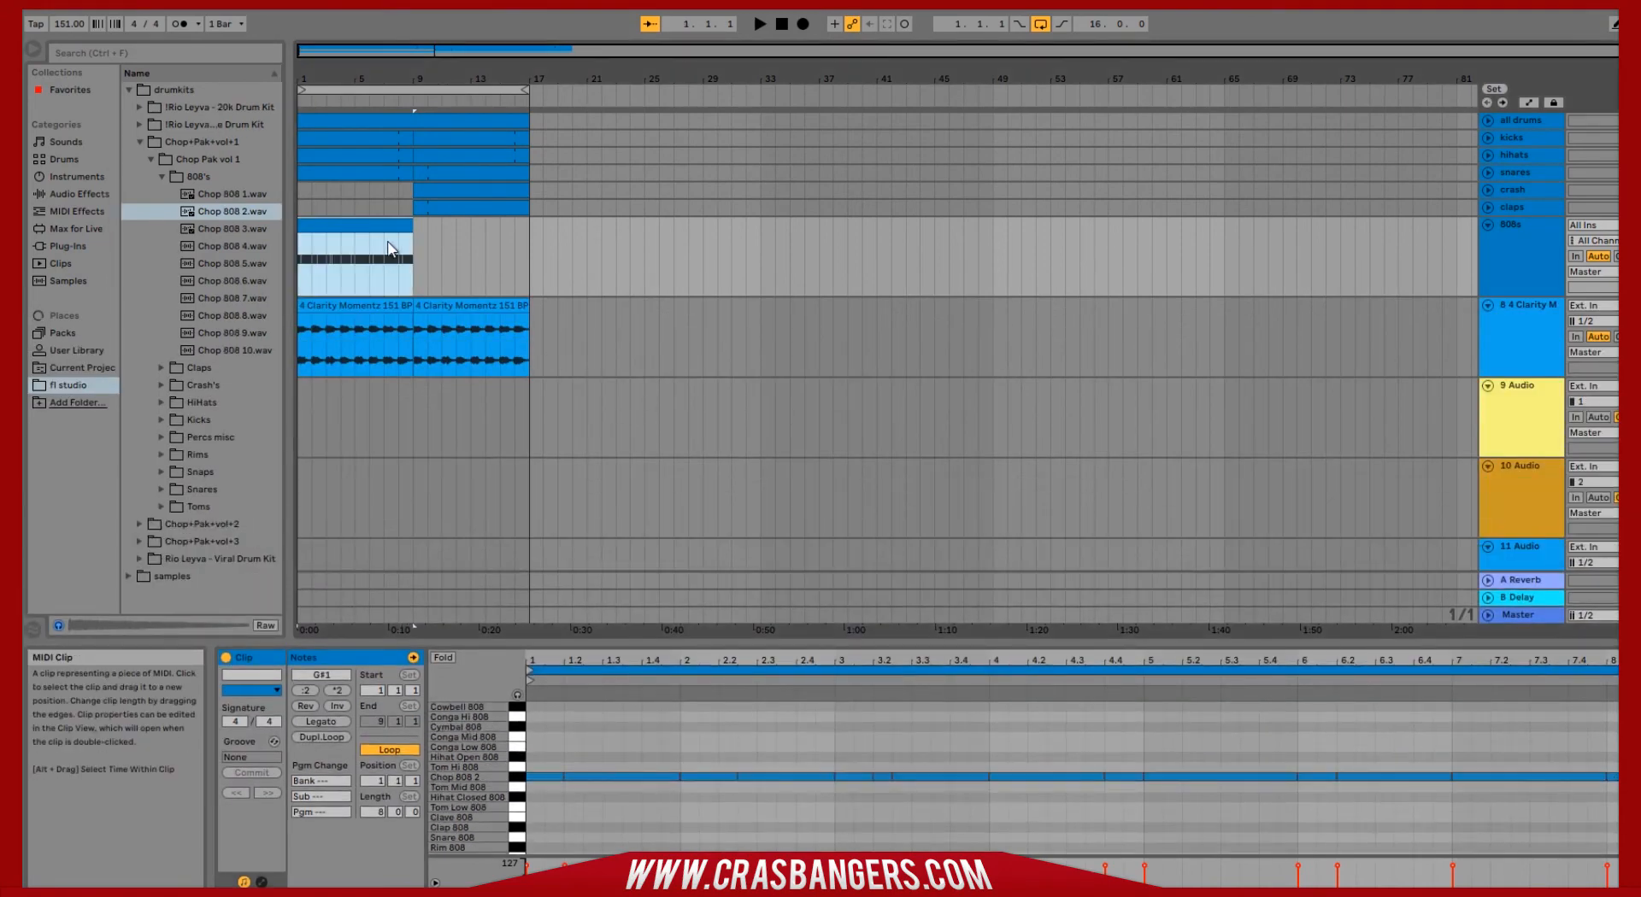
mouse_move(353, 226)
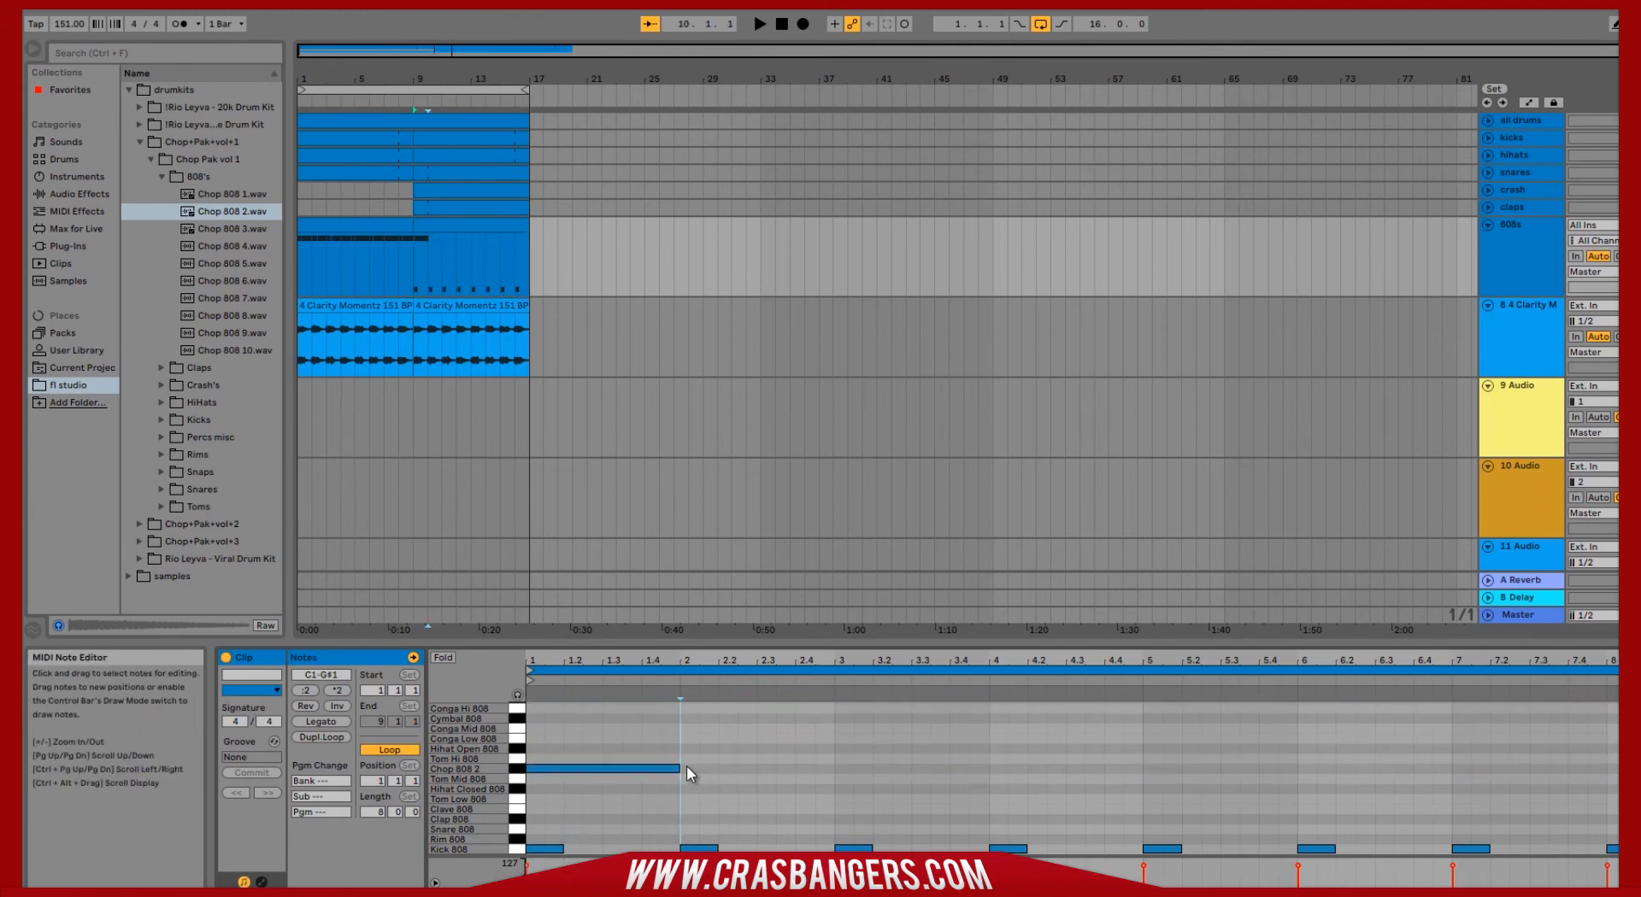
Lengthen the first 808 note to fill the bar against the Kick 808 row
drag(683, 769, 838, 769)
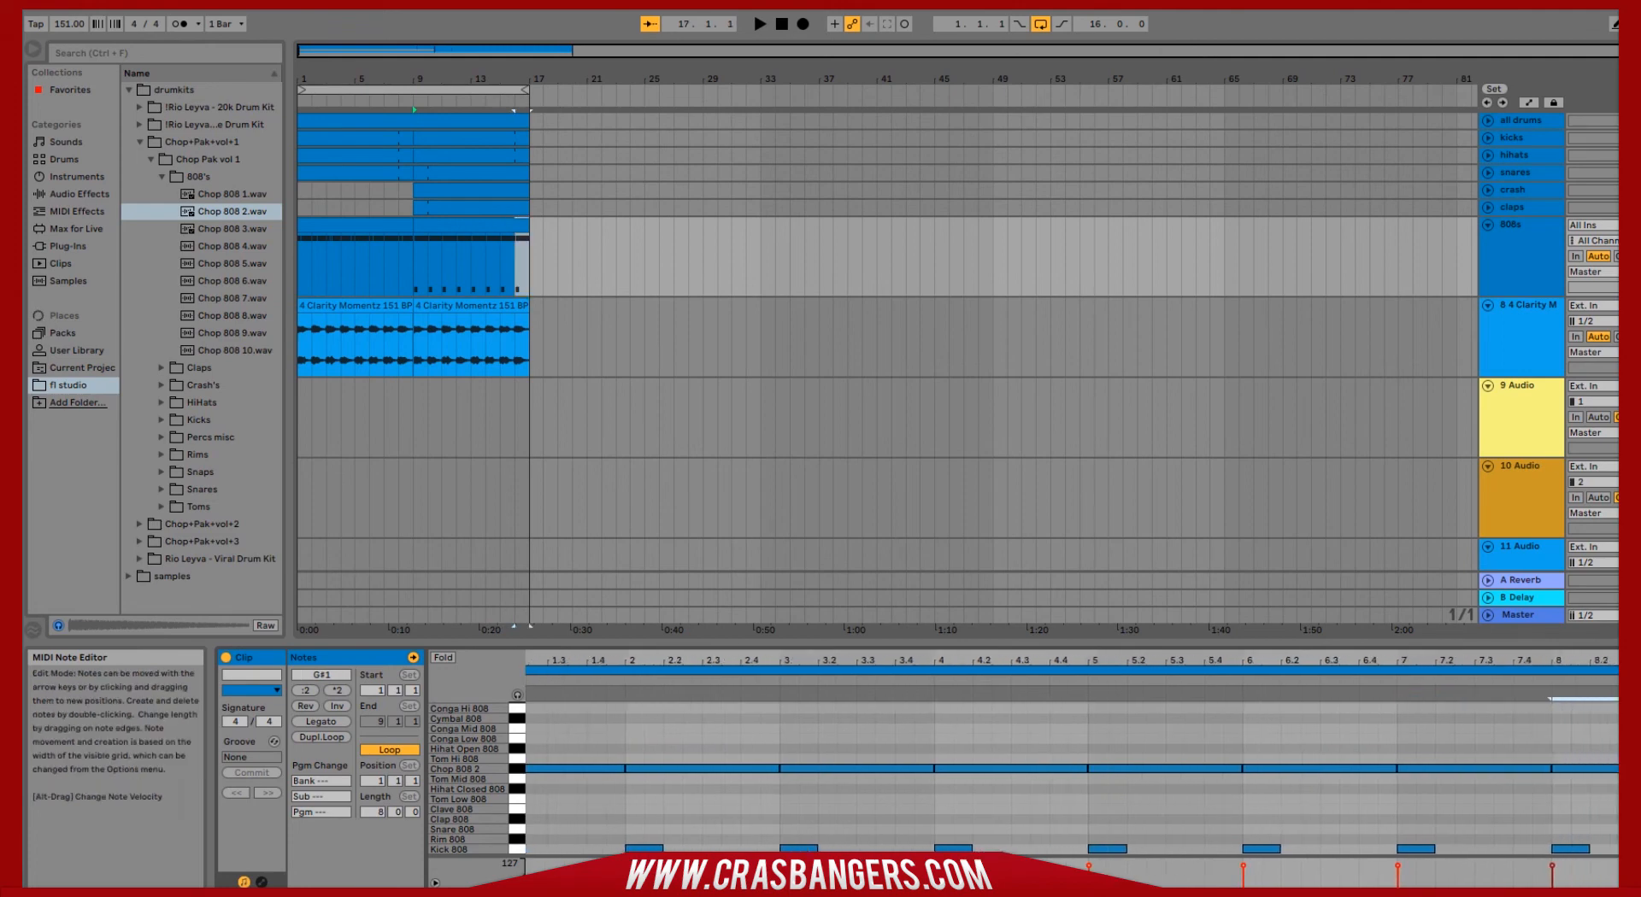
mouse_move(735, 817)
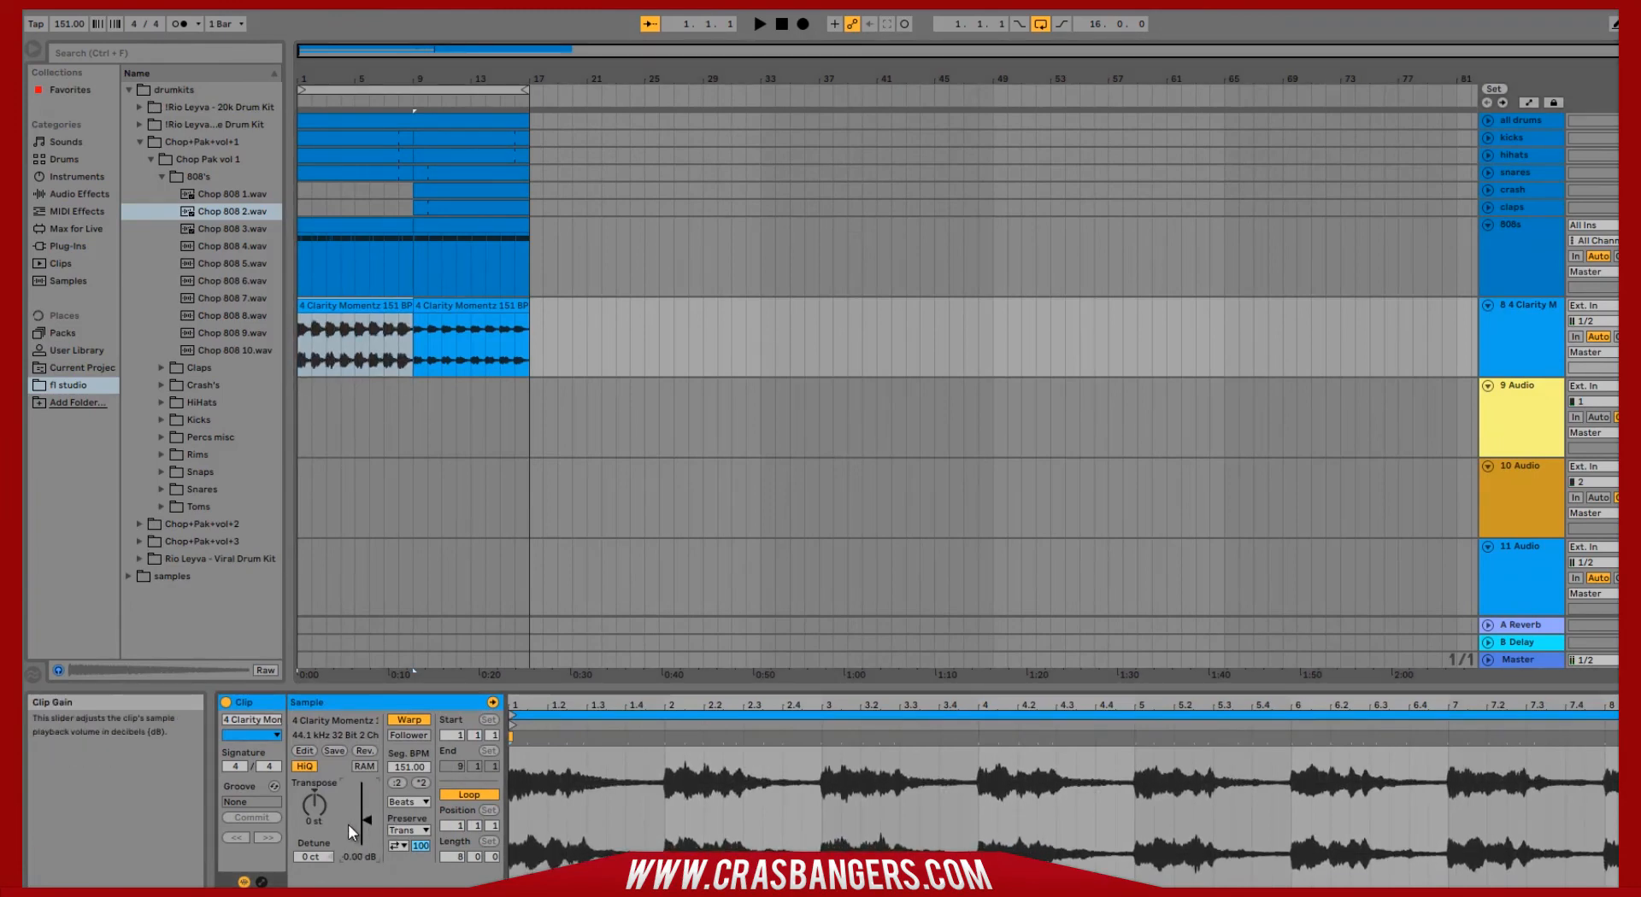
click(762, 22)
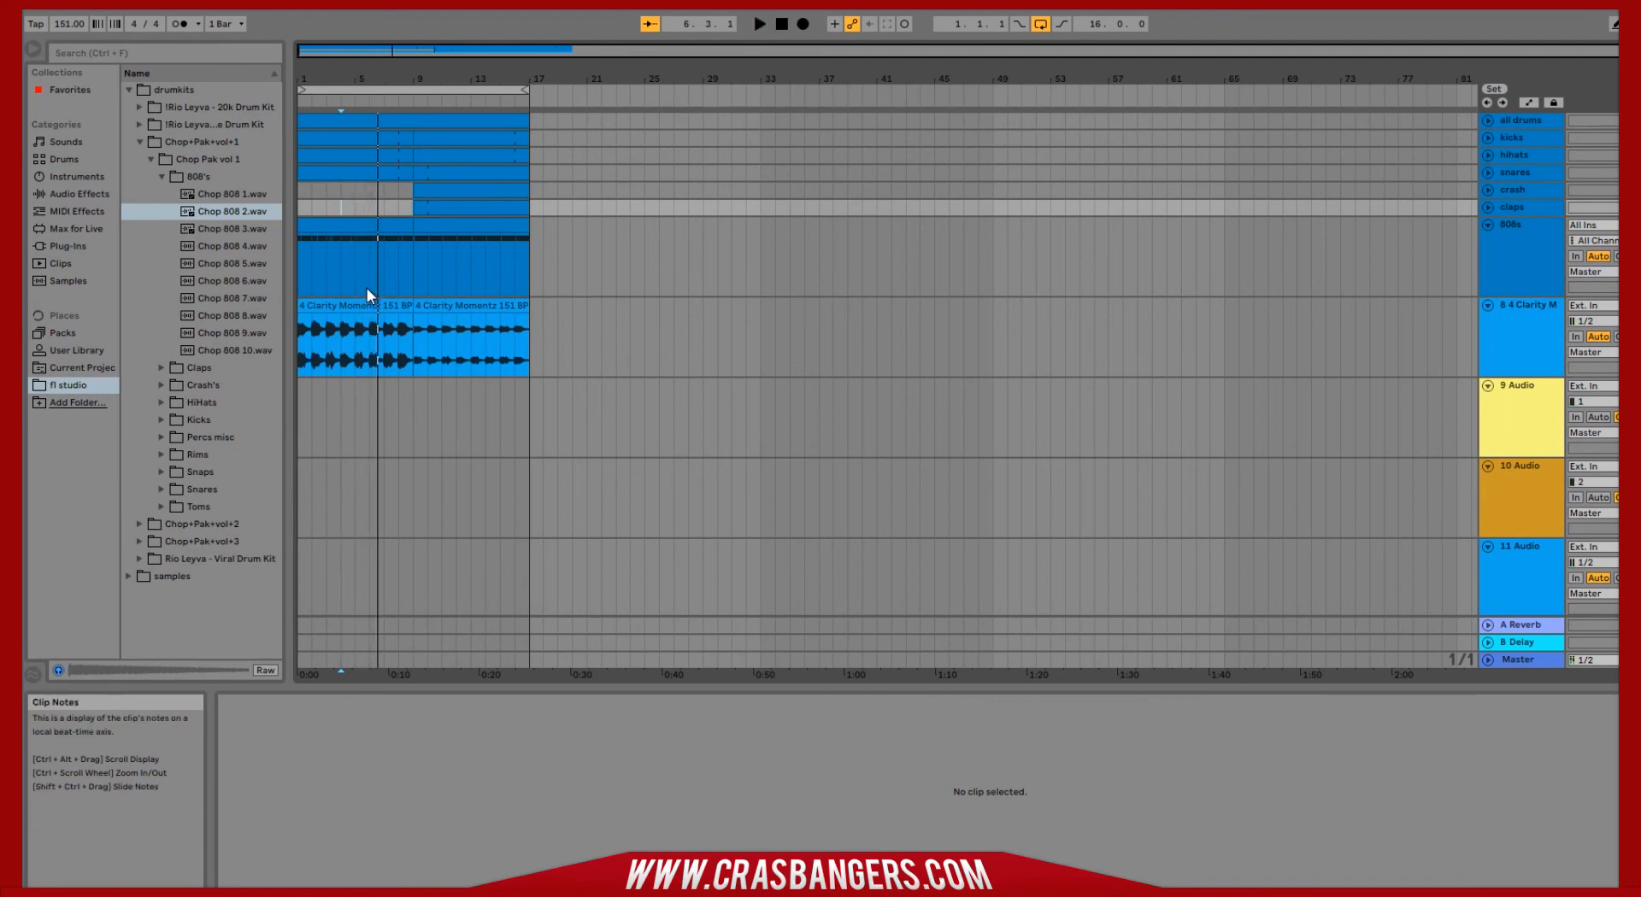
mouse_move(380, 222)
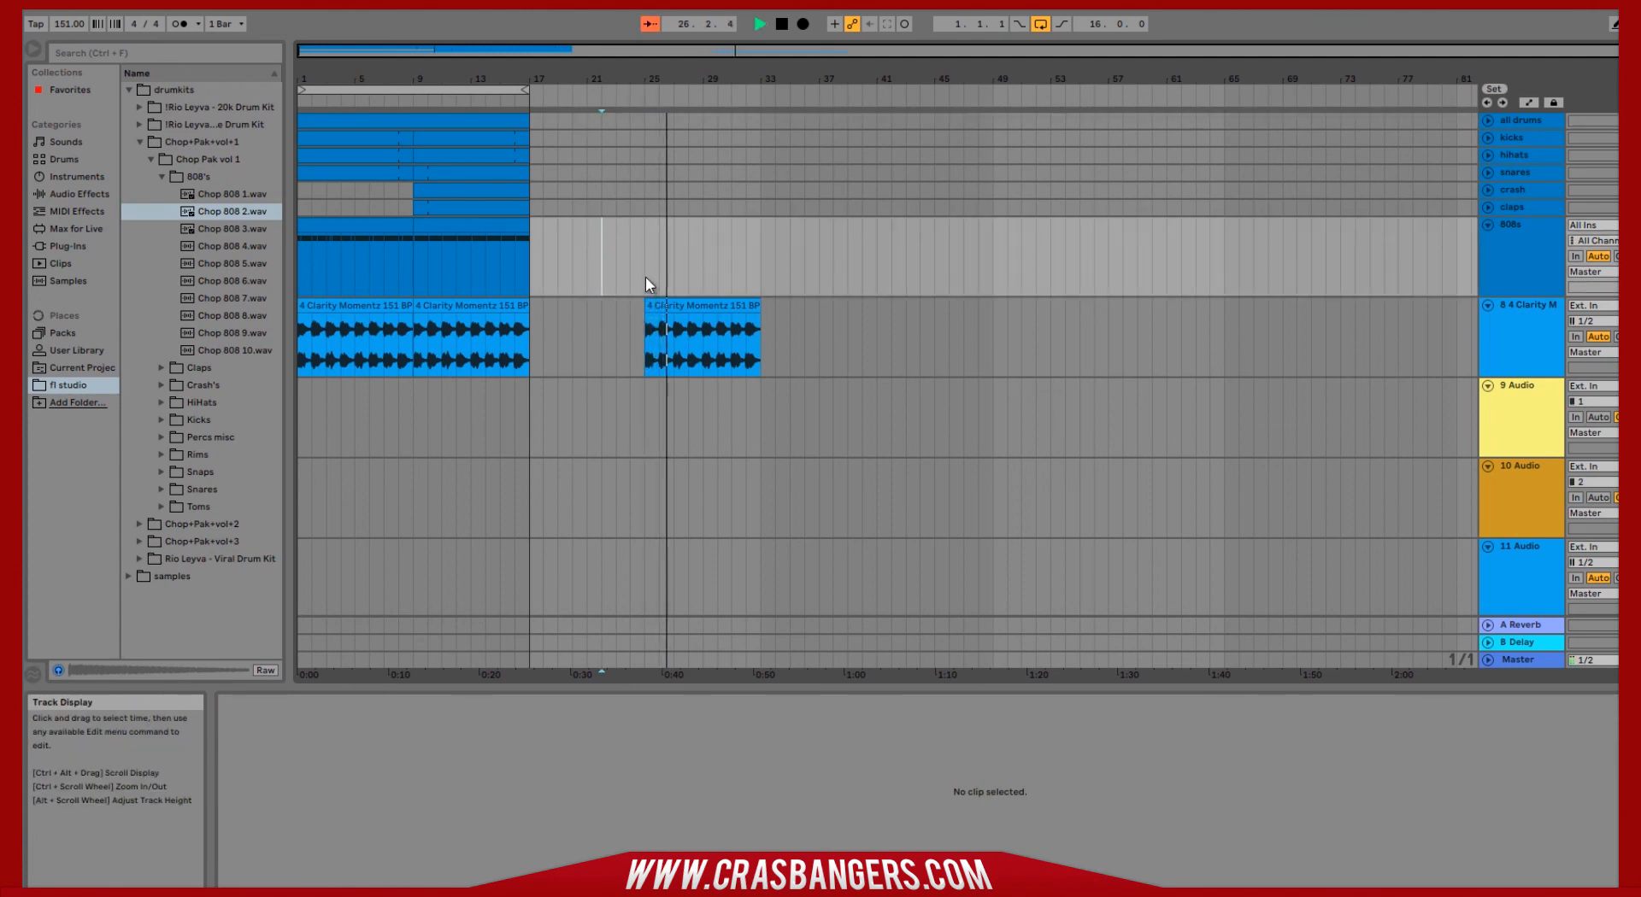
Paste another Clarity Moments copy around bar 33 and transpose it down in pitch
click(702, 335)
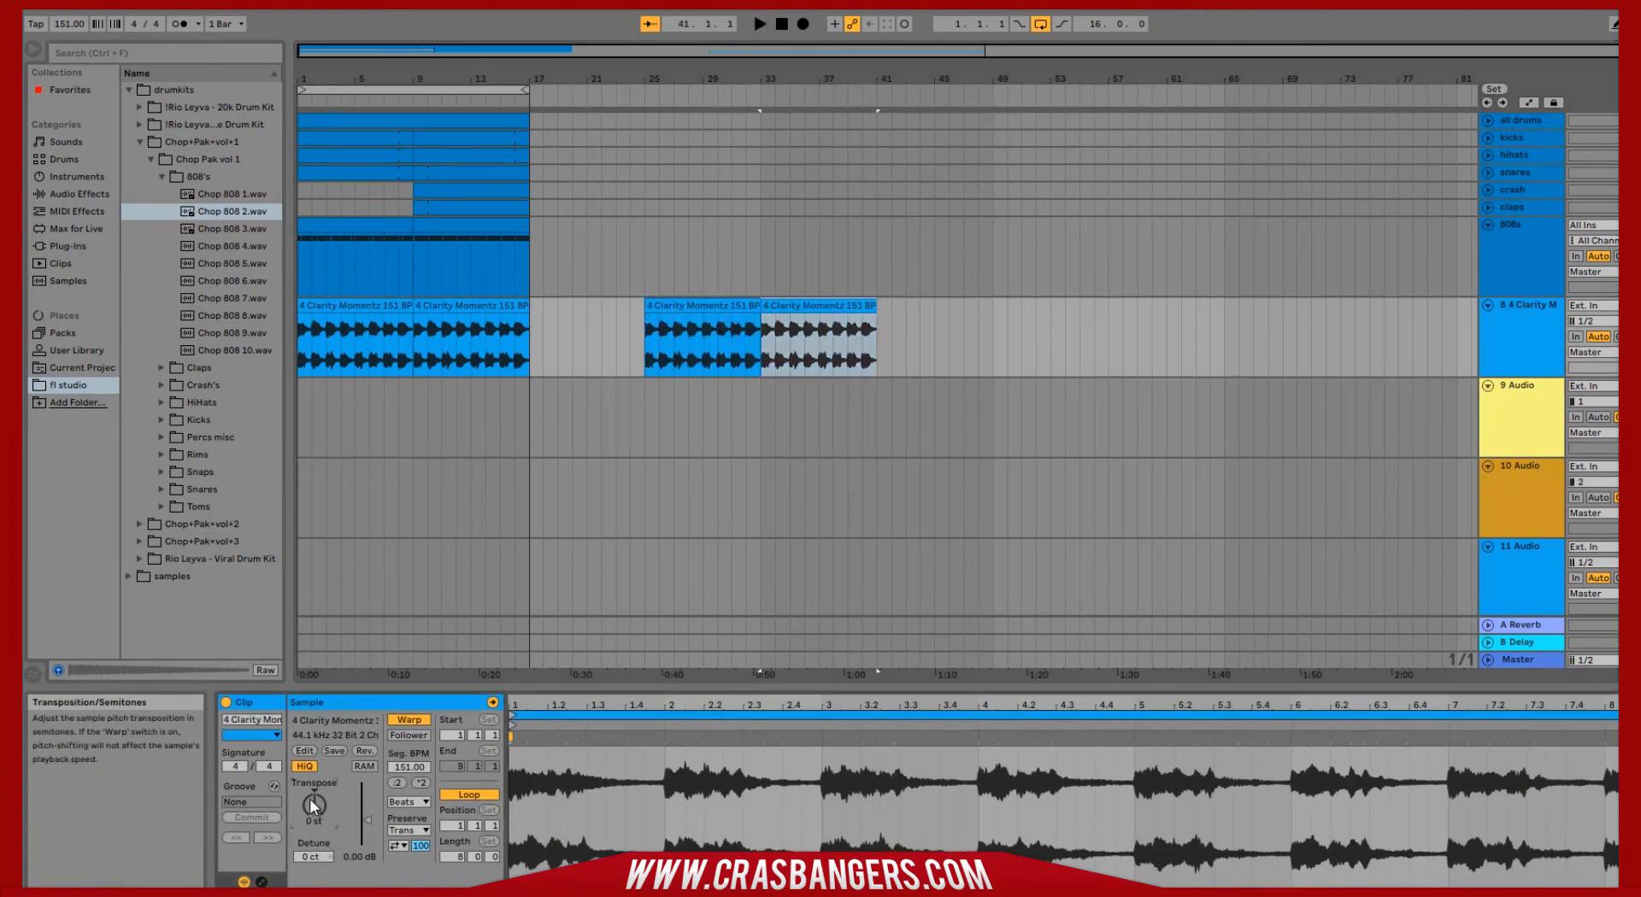
drag(311, 805, 311, 831)
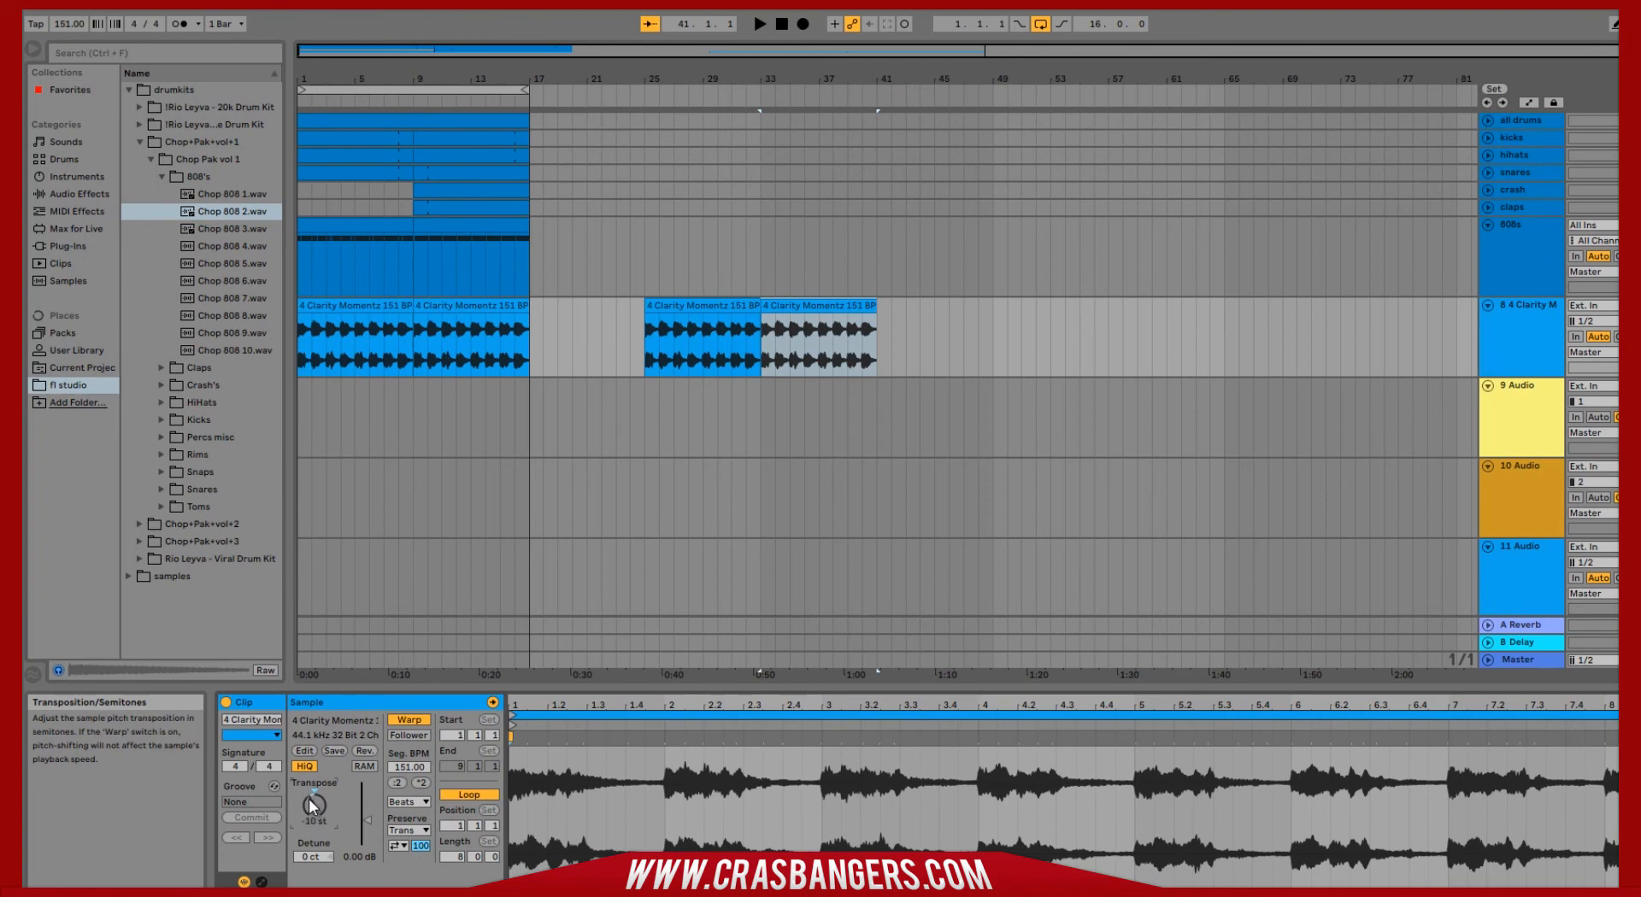
mouse_move(498, 614)
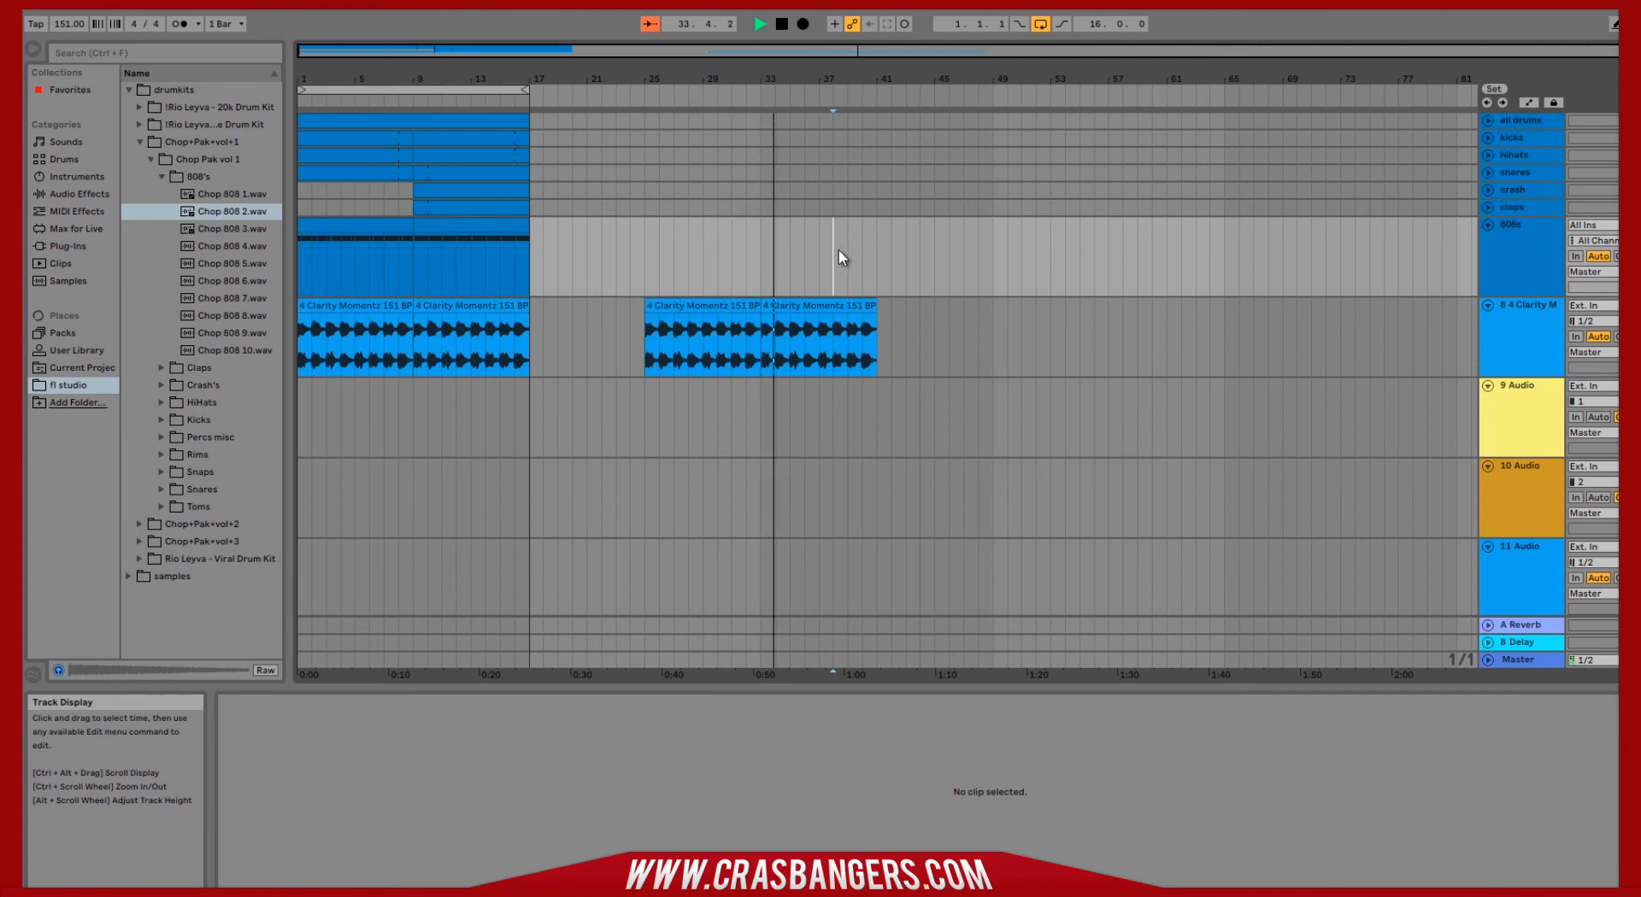
click(729, 335)
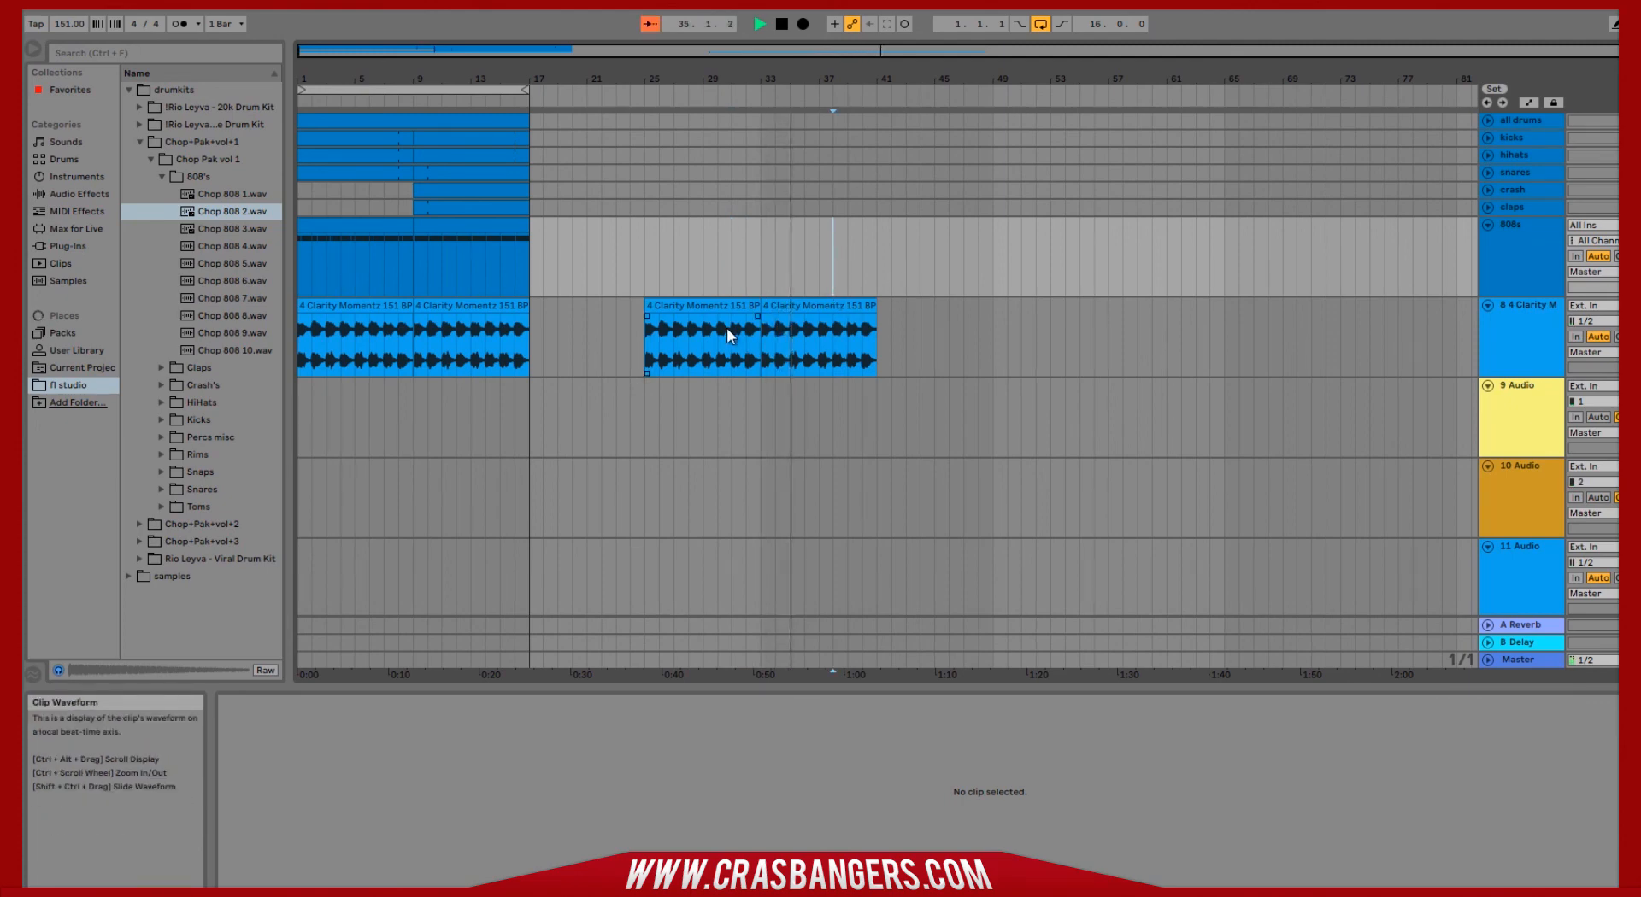